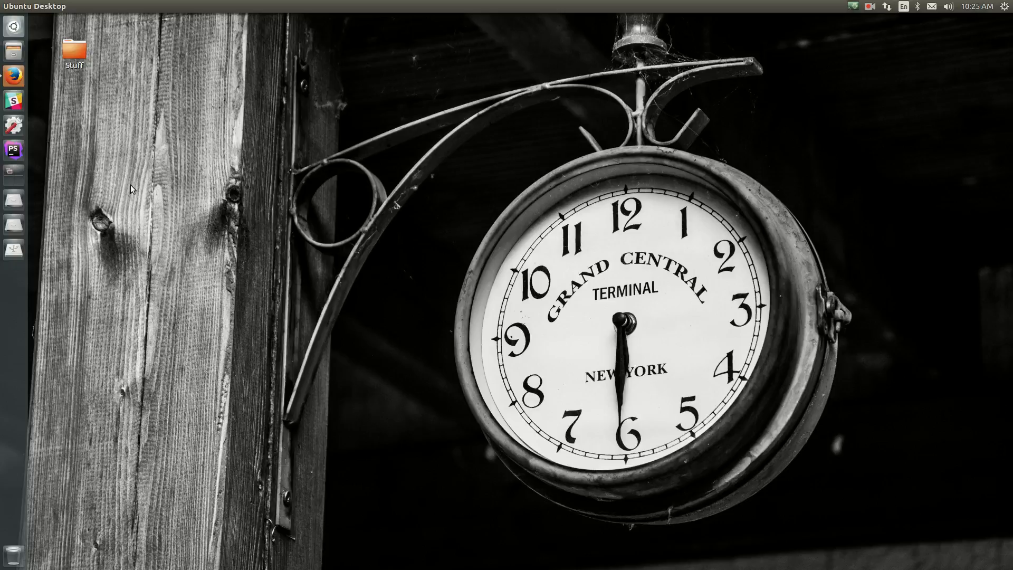
{"action": "mouse_move", "coordinate": [336, 170]}
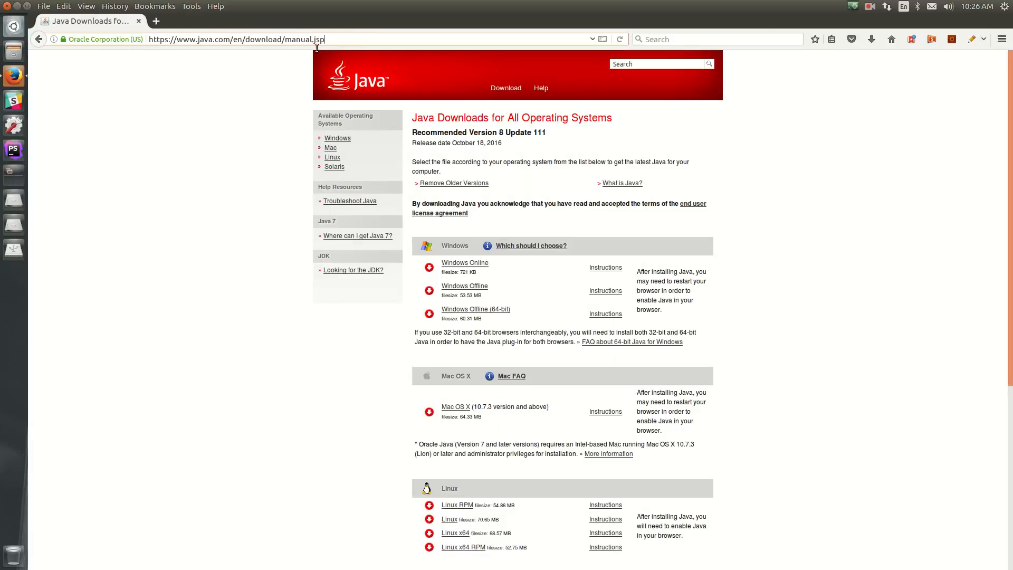
{"action": "scroll", "scroll_direction": "down", "scroll_amount": 3}
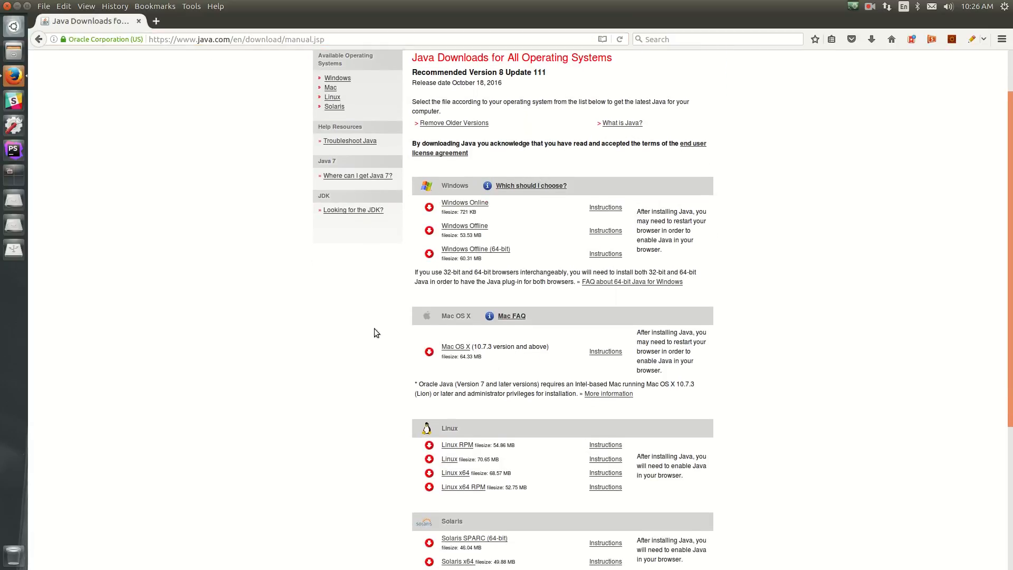
{"action": "mouse_move", "coordinate": [779, 246]}
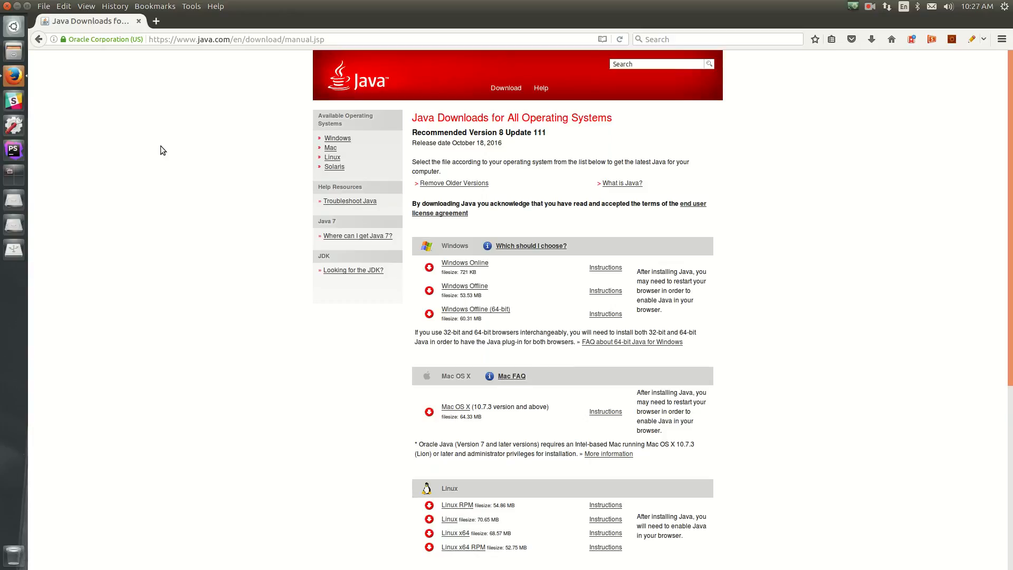
{"action": "mouse_move", "coordinate": [95, 95]}
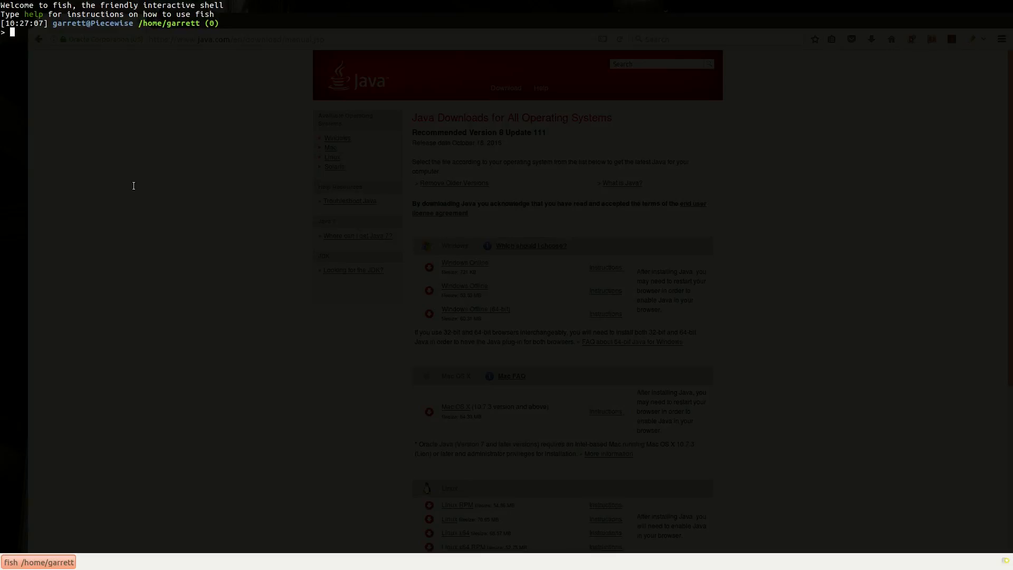
Install OpenJDK 8 via sudo apt-get install openjdk-8-jdk -y, entering the password.
{"action": "type", "text": "sudo apt autoremove"}
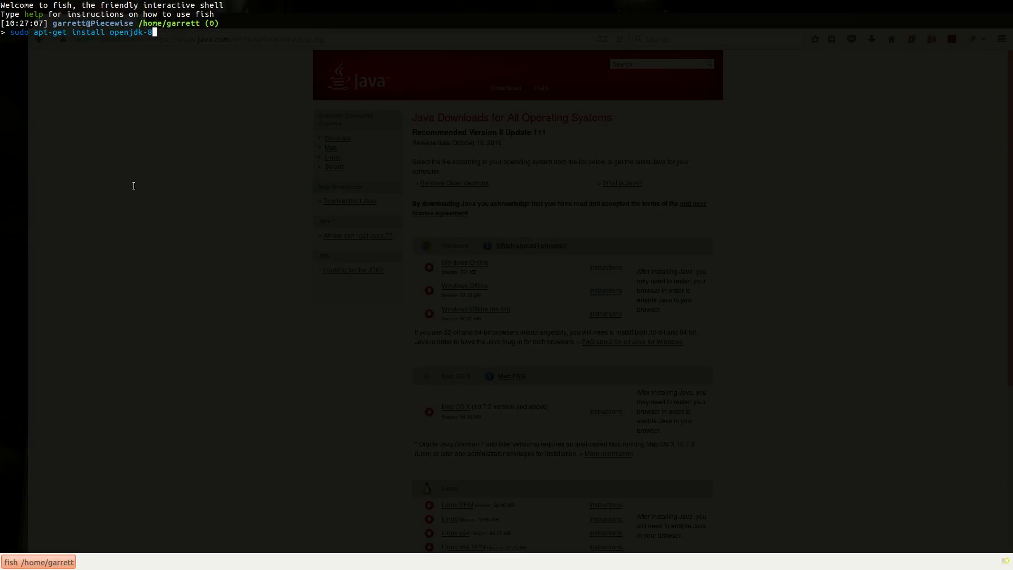
{"action": "type", "text": "-jdk"}
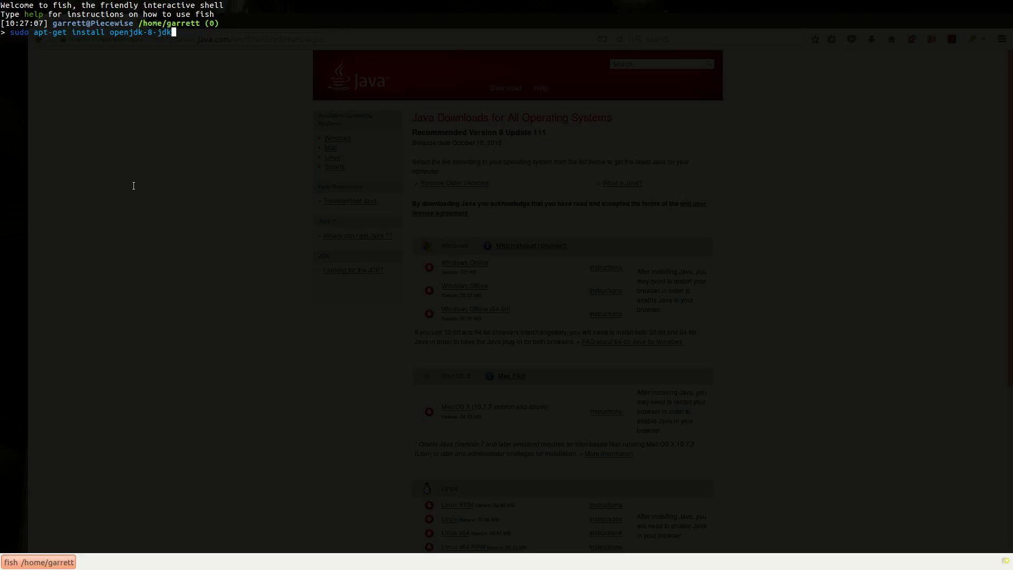
{"action": "type", "text": "-y"}
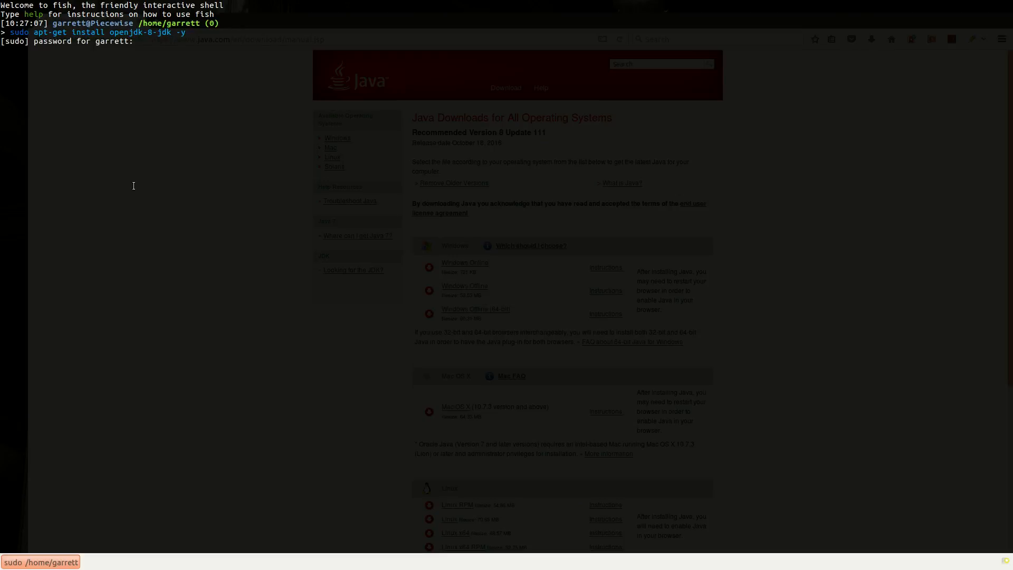
{"action": "key", "text": "Return"}
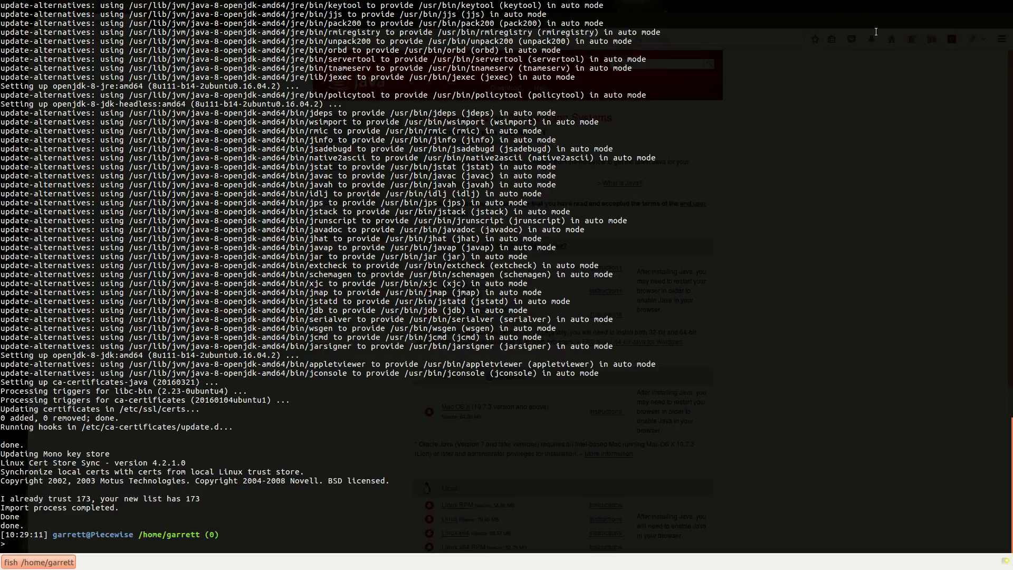
Confirm java -version reports OpenJDK 1.8.0_111, then switch to Firefox's Eclipse downloads page.
{"action": "type", "text": "java -version"}
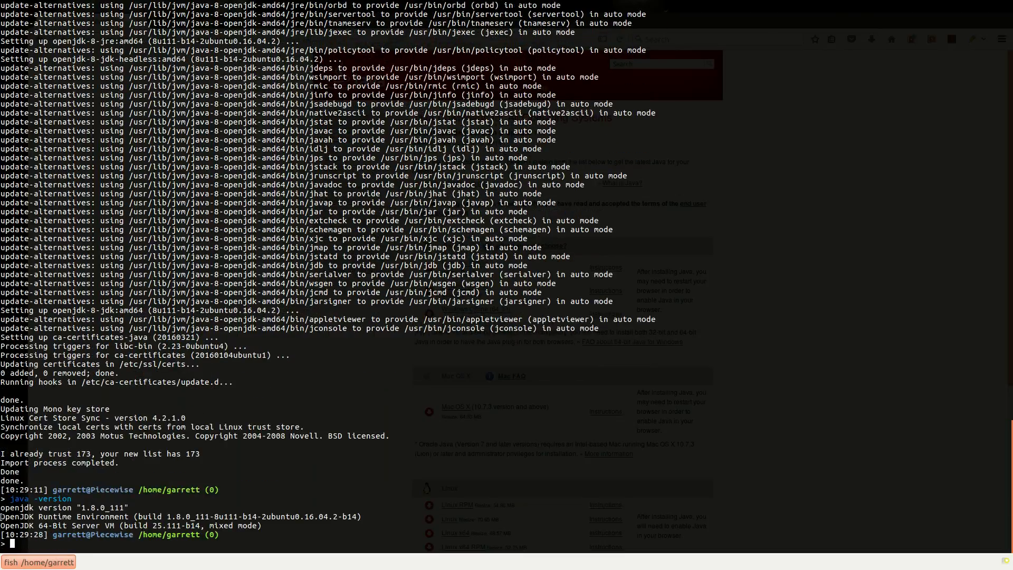
{"action": "double_click", "coordinate": [63, 516]}
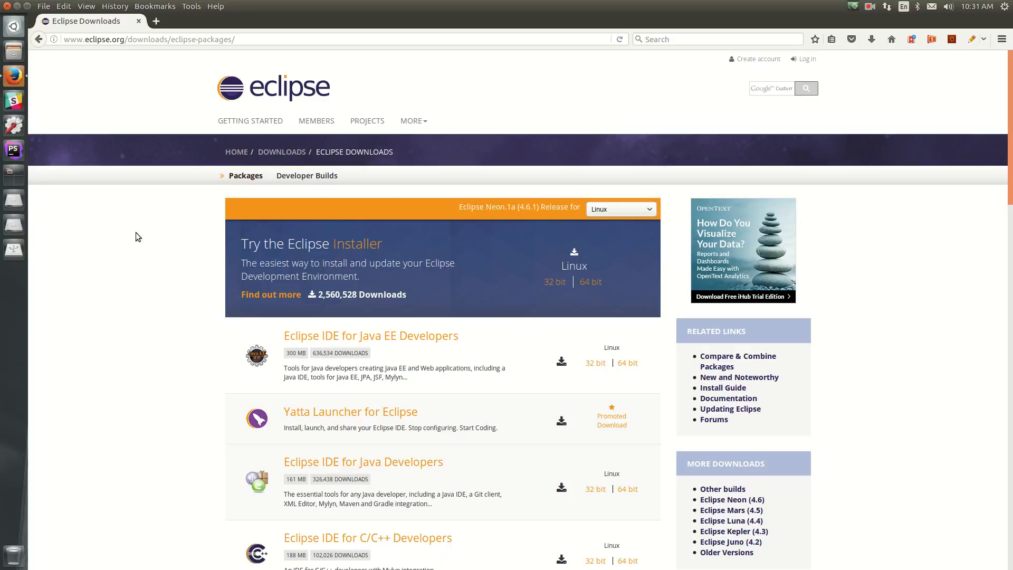
{"action": "mouse_move", "coordinate": [160, 233]}
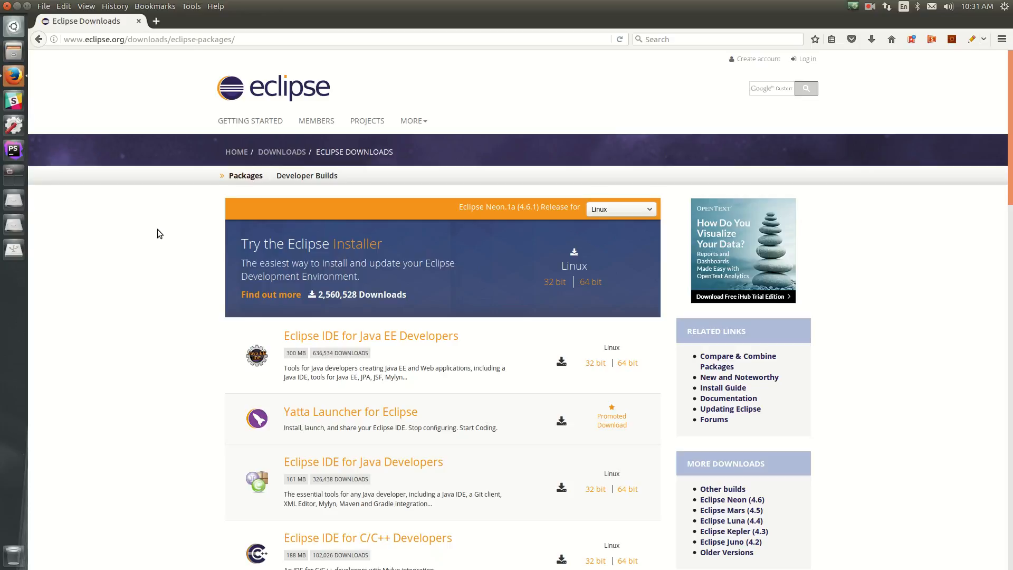
{"action": "mouse_move", "coordinate": [492, 262]}
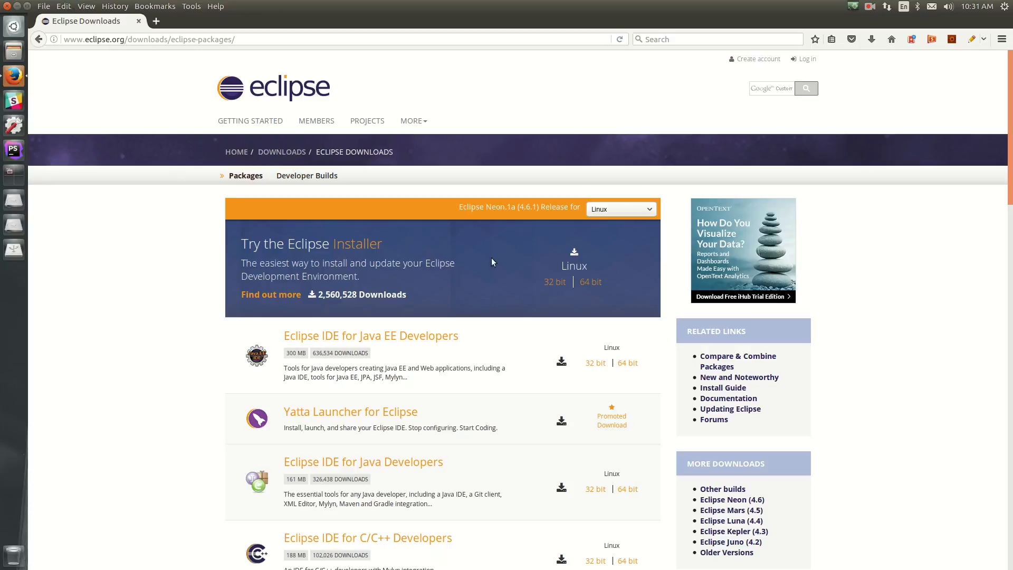
Download the 64-bit Linux Eclipse IDE for Java Developers (Neon.1a) from the suggested mirror.
{"action": "left_click", "coordinate": [618, 209]}
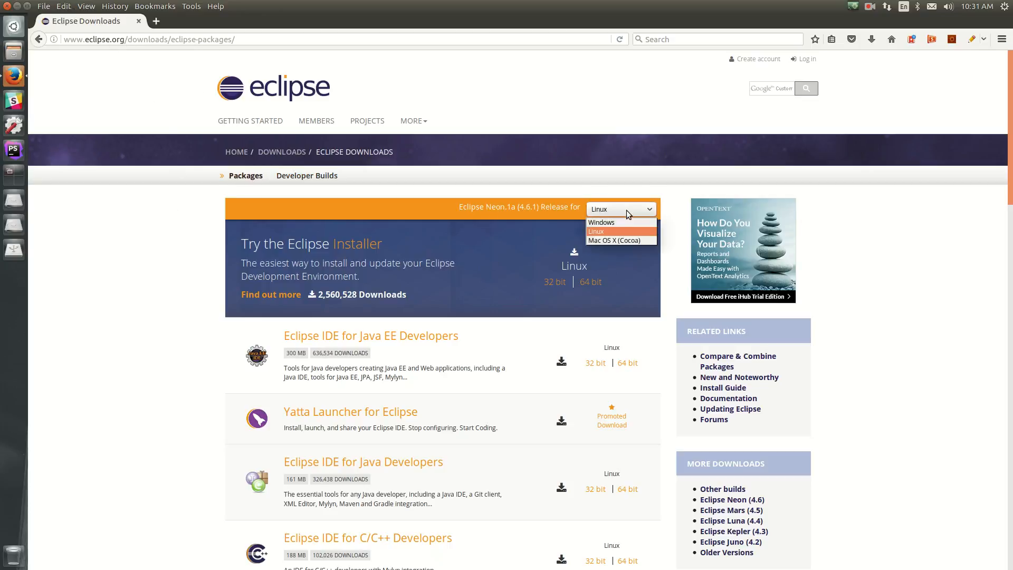
{"action": "mouse_move", "coordinate": [613, 237]}
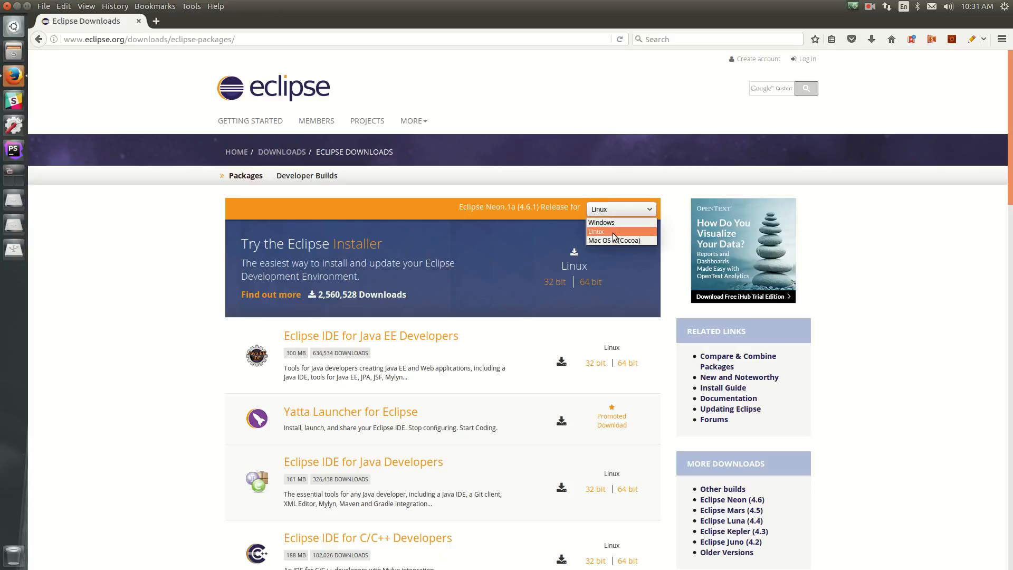
{"action": "scroll", "scroll_direction": "down", "scroll_amount": 3}
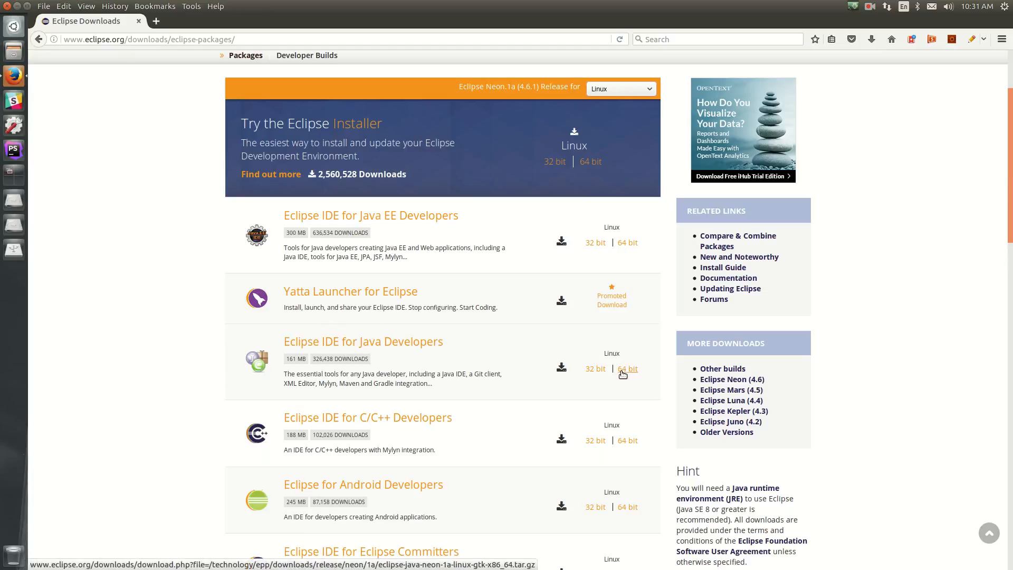
{"action": "left_click", "coordinate": [627, 369]}
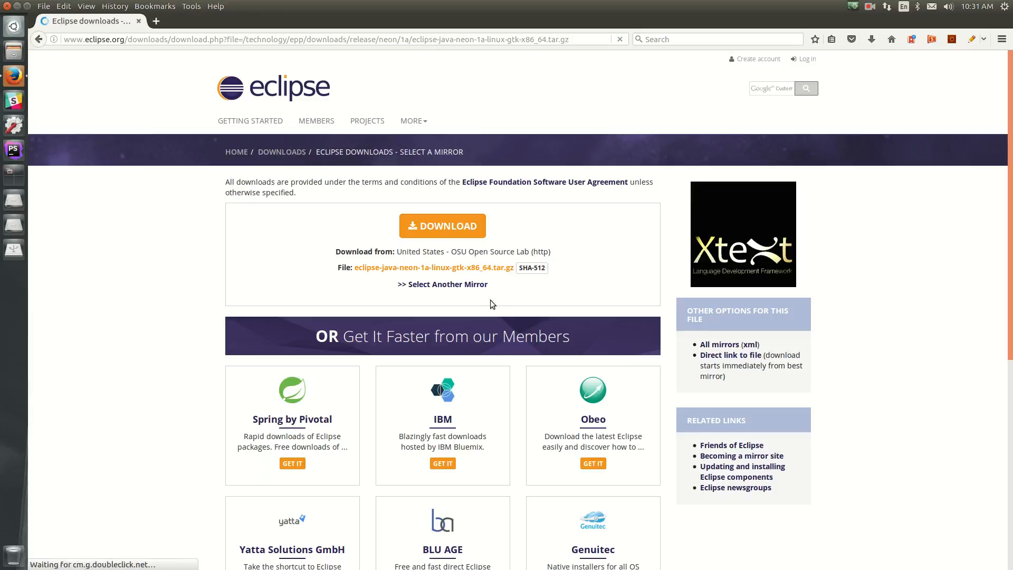
{"action": "left_click", "coordinate": [442, 225]}
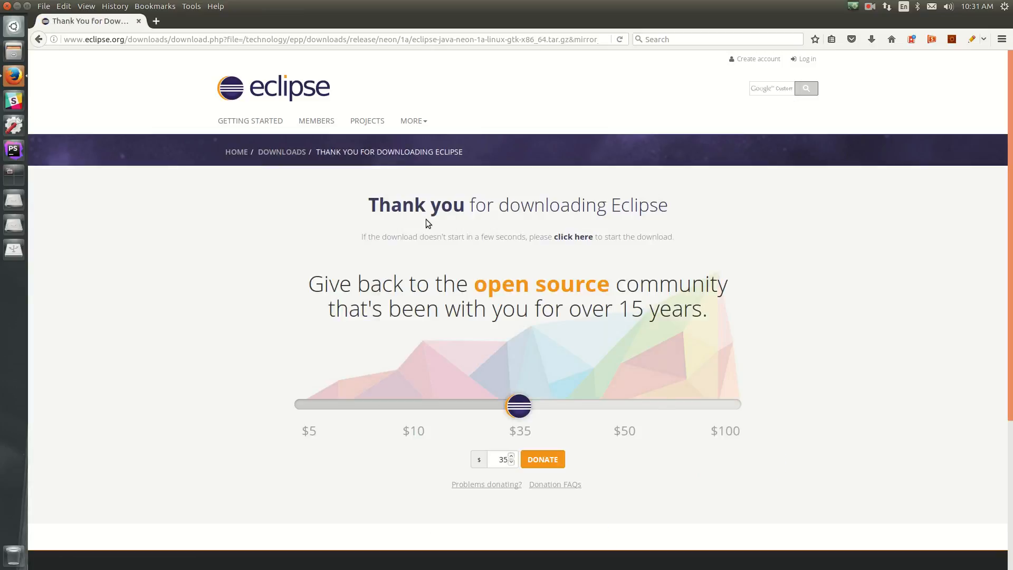
{"action": "mouse_move", "coordinate": [877, 64]}
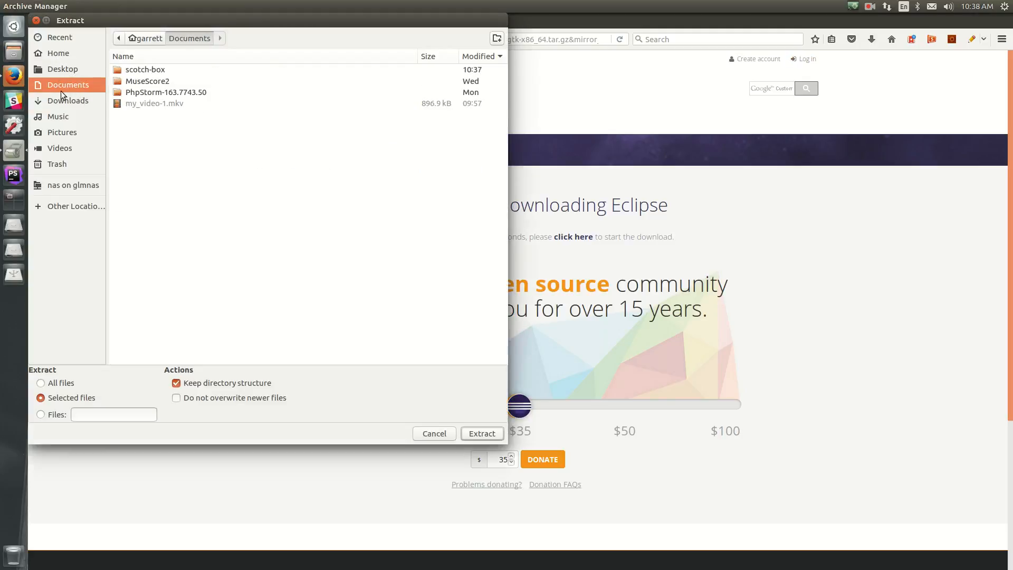
Extract the eclipse folder into Home > Documents instead of overwriting, then show the files.
{"action": "left_click", "coordinate": [481, 434]}
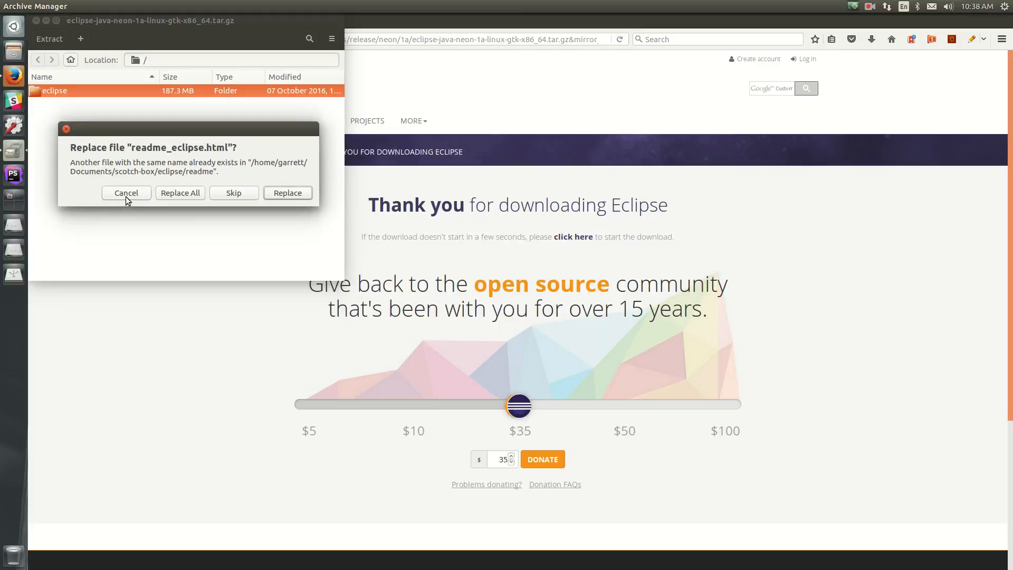
{"action": "left_click", "coordinate": [125, 193]}
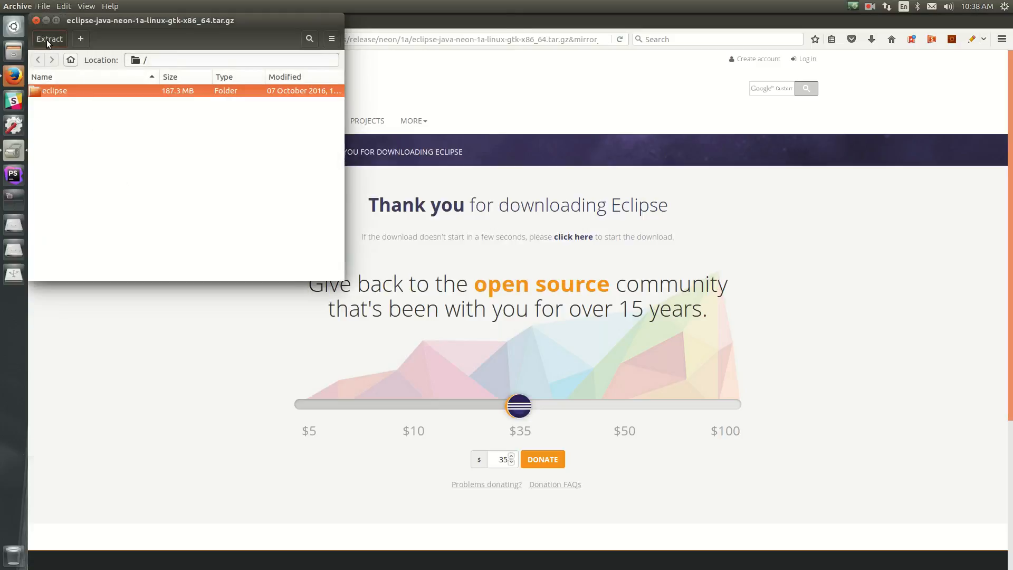
{"action": "left_click", "coordinate": [48, 39]}
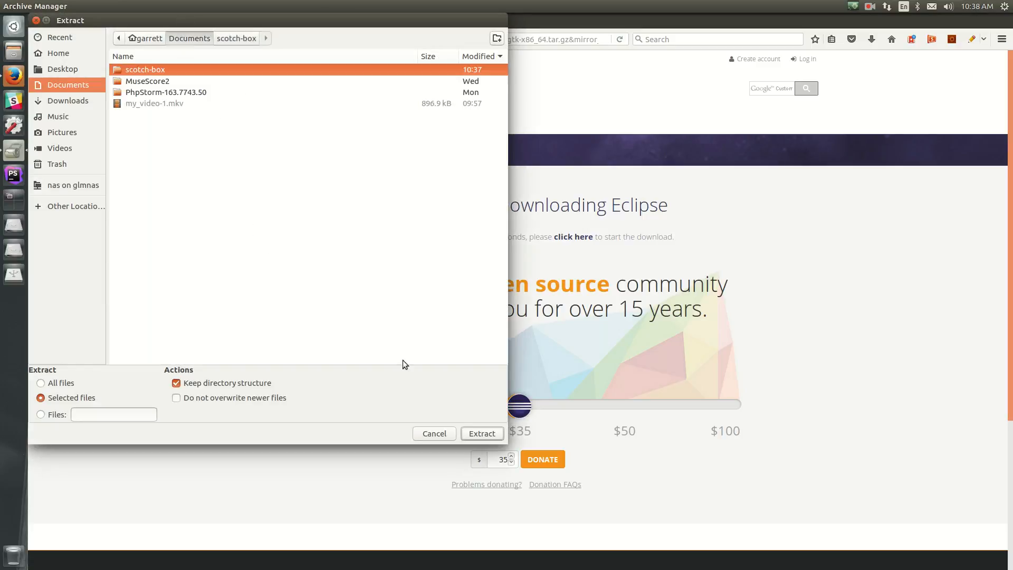
{"action": "left_click", "coordinate": [57, 52]}
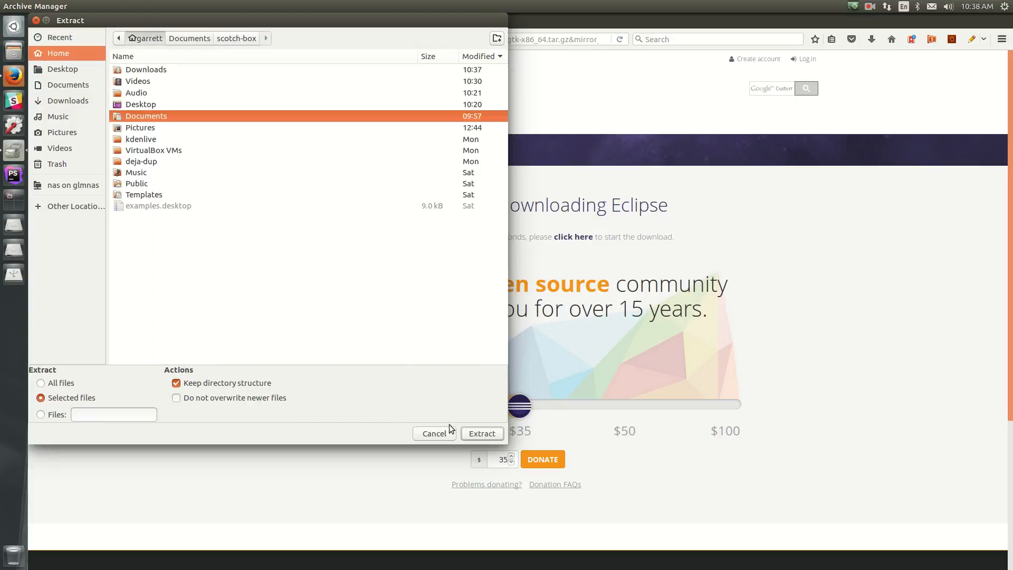
{"action": "left_click", "coordinate": [481, 433]}
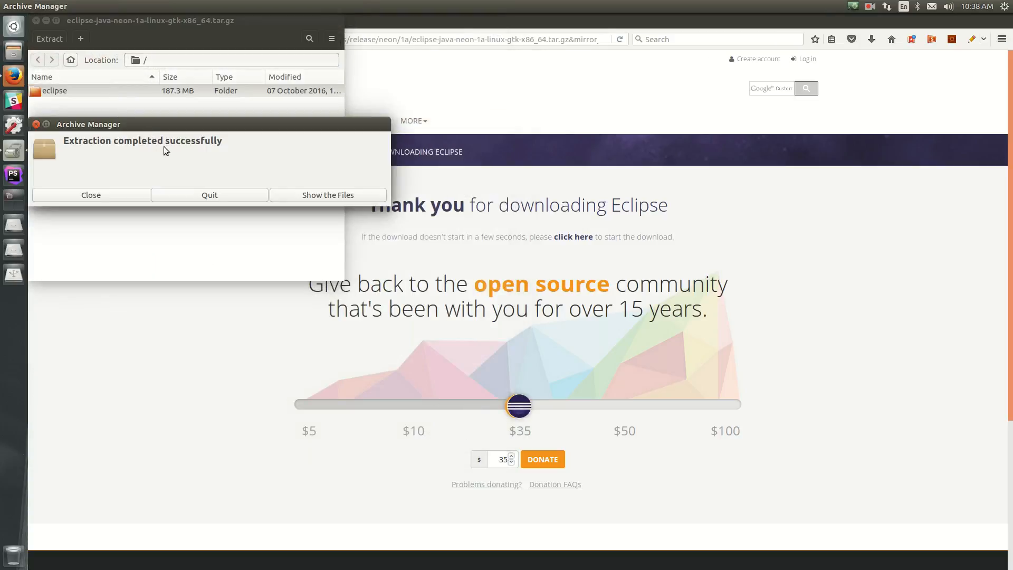
{"action": "left_click", "coordinate": [327, 195]}
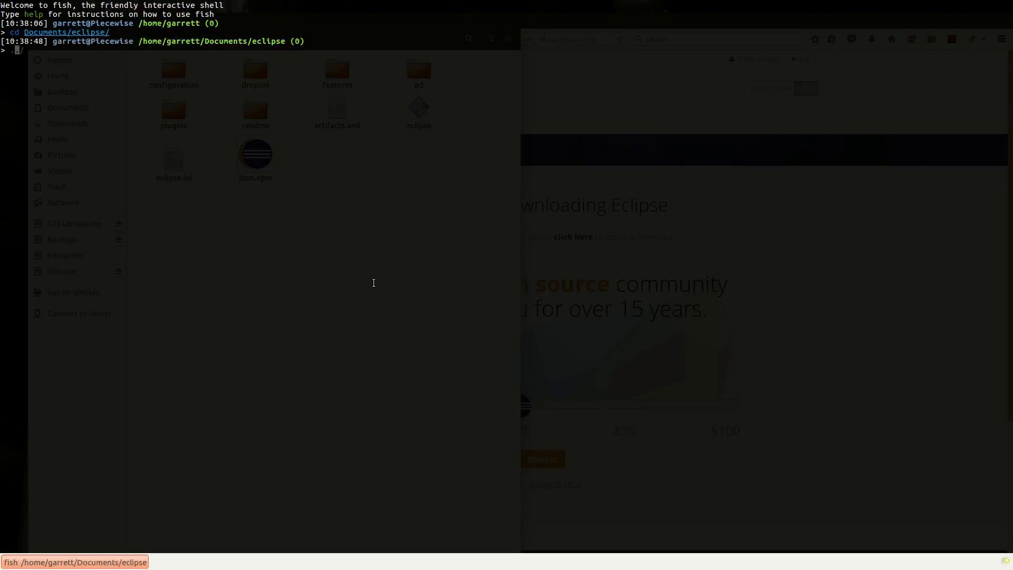
Run ./eclipse from Documents/eclipse to launch Eclipse.
{"action": "type", "text": "./eclipse"}
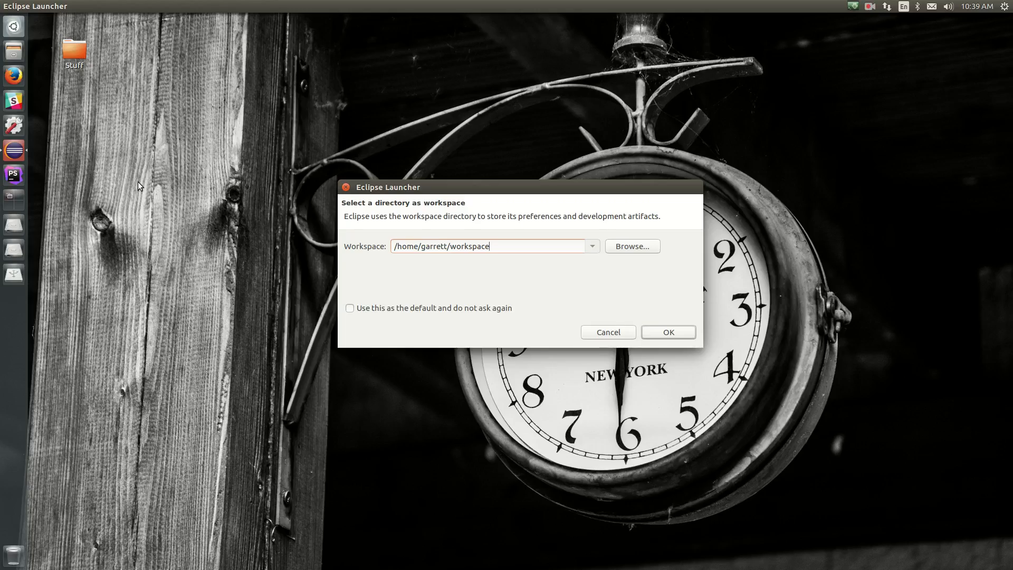
{"action": "mouse_move", "coordinate": [60, 157]}
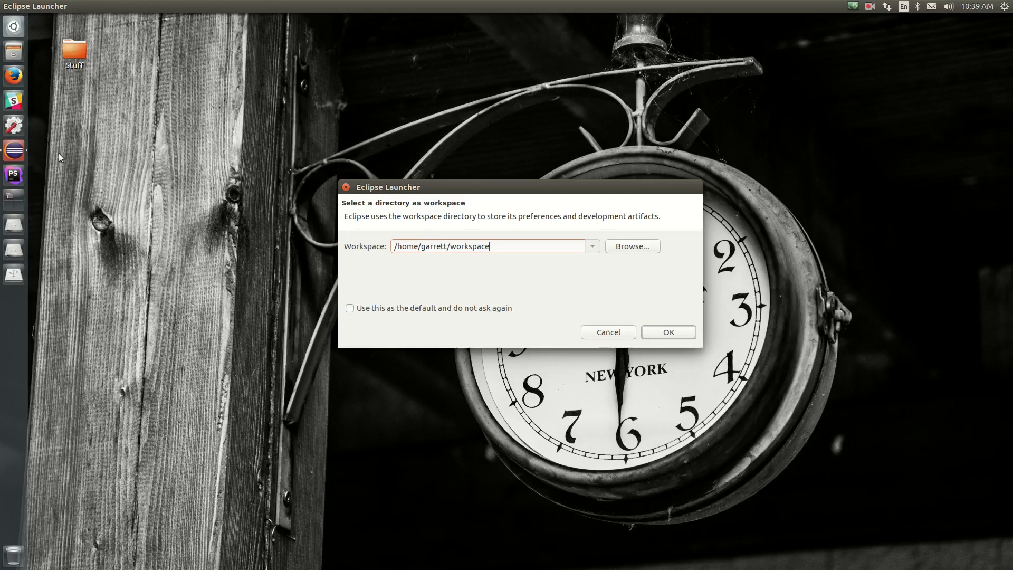
Lock Eclipse to the Unity launcher and dismiss the workspace selection dialog.
{"action": "right_click", "coordinate": [12, 150]}
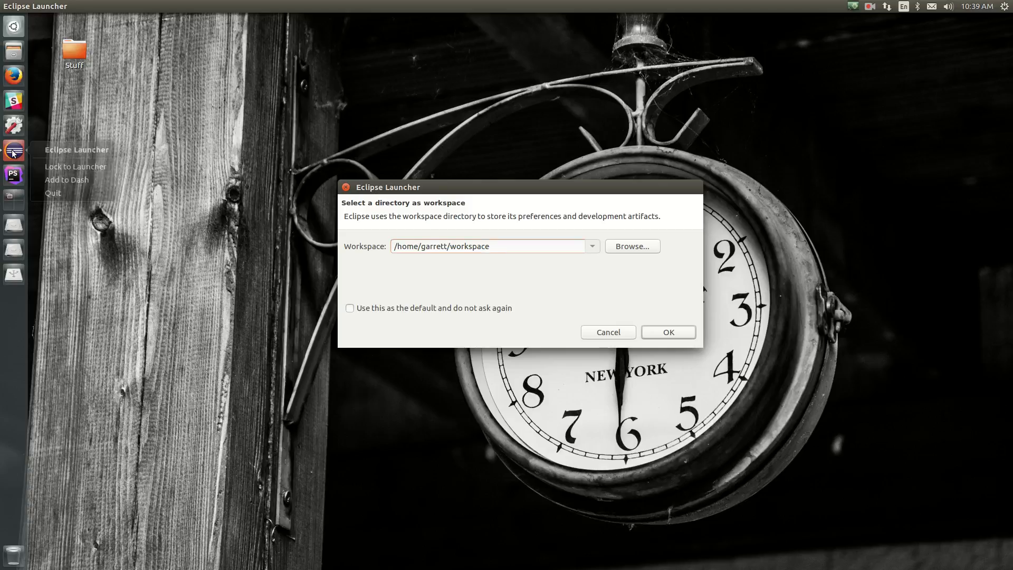
{"action": "mouse_move", "coordinate": [72, 166]}
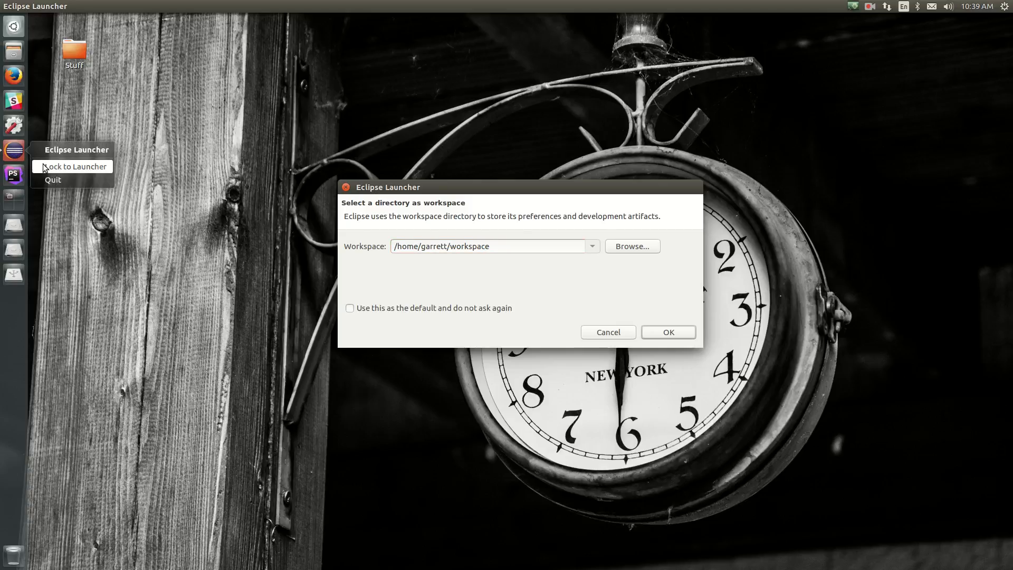
{"action": "left_click", "coordinate": [491, 246]}
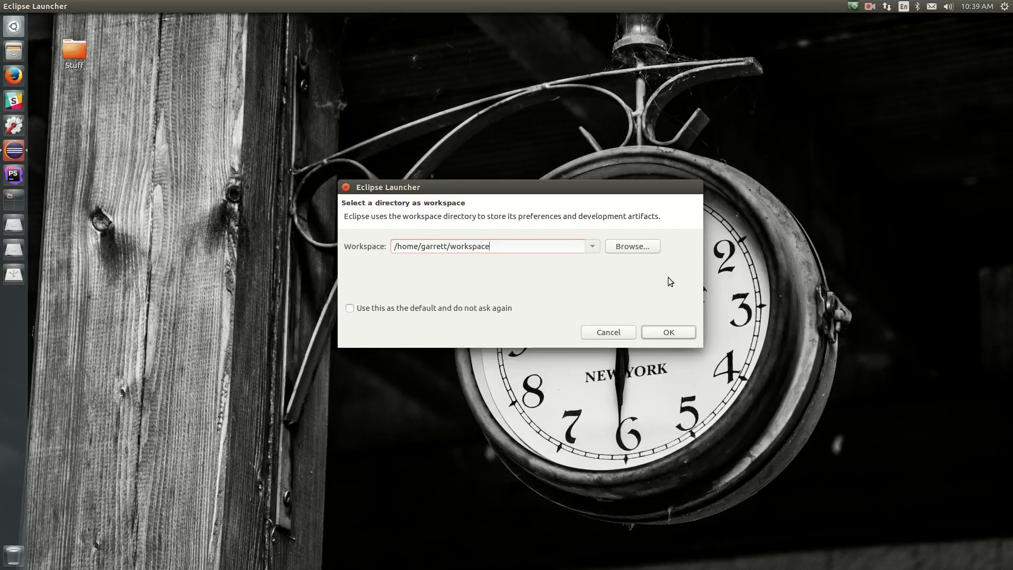
{"action": "mouse_move", "coordinate": [575, 273]}
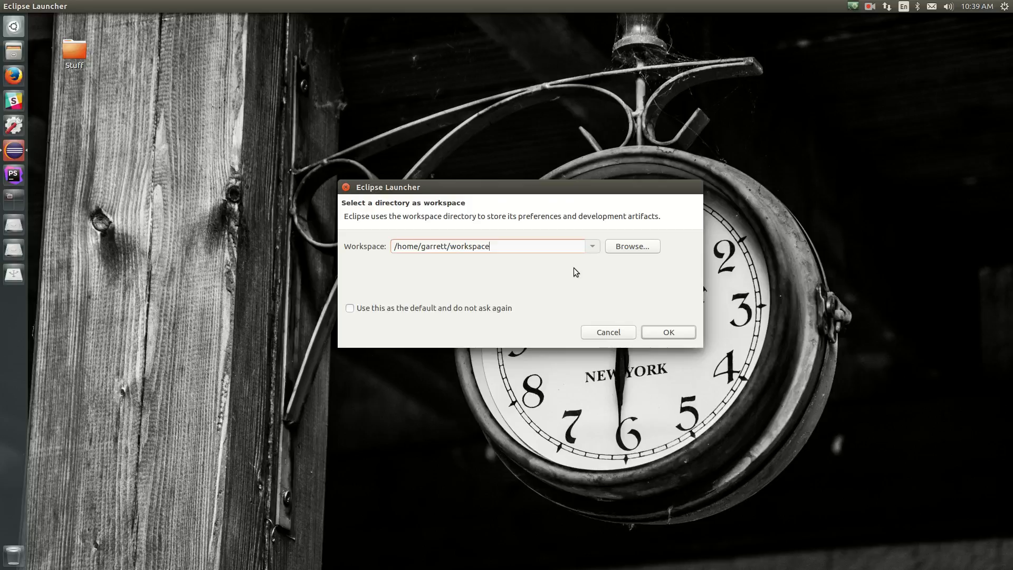
{"action": "mouse_move", "coordinate": [372, 196]}
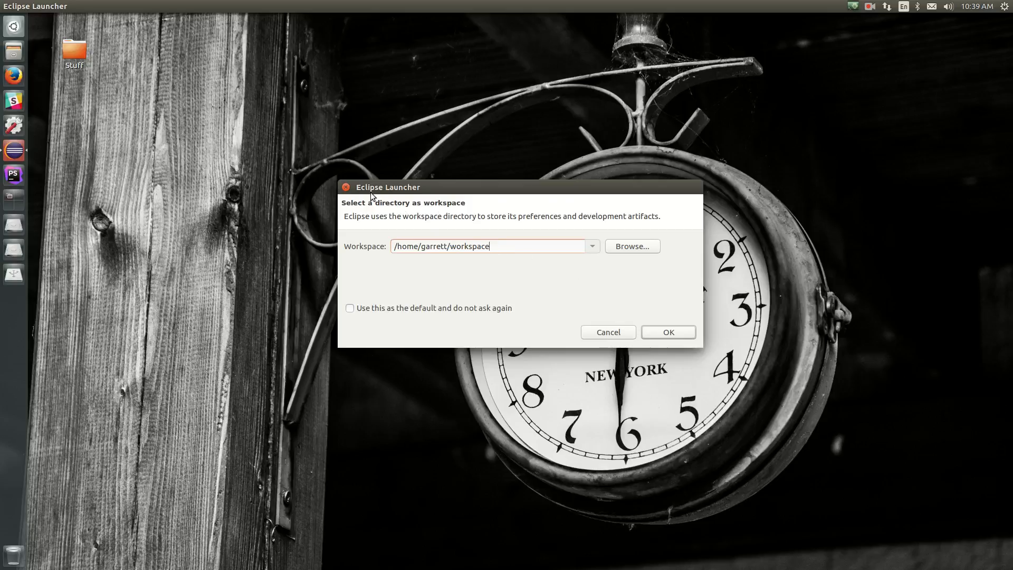
{"action": "left_click", "coordinate": [607, 331]}
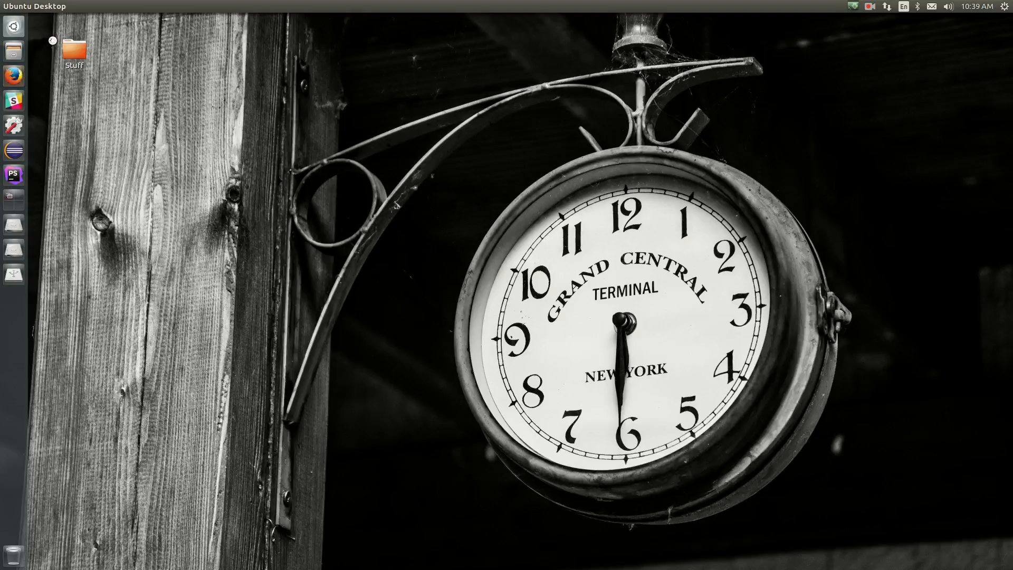
Launch Firefox and go to the Minecraft Forge downloads site.
{"action": "left_click", "coordinate": [13, 75]}
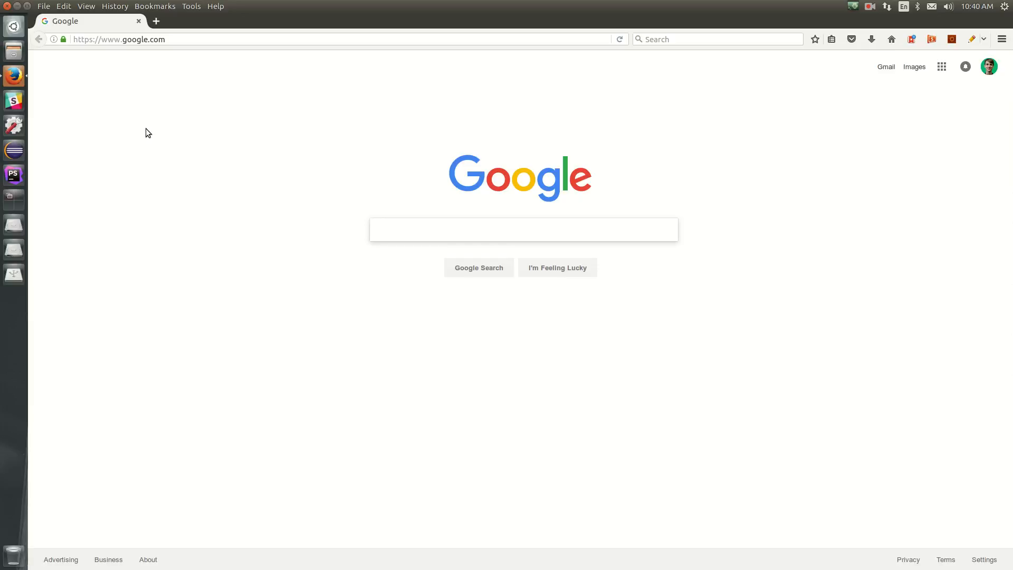
{"action": "left_click", "coordinate": [523, 229]}
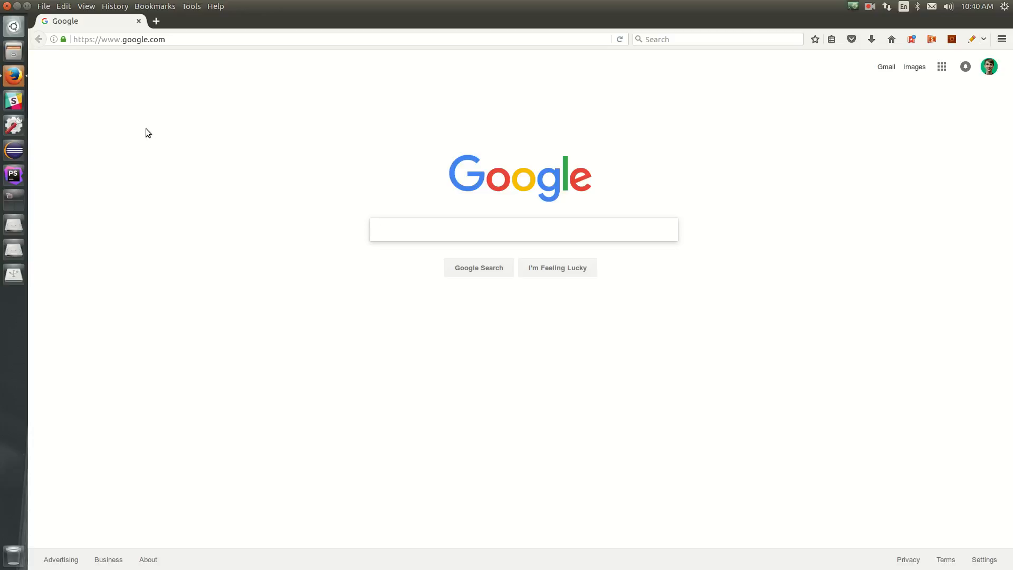
{"action": "left_click", "coordinate": [524, 229]}
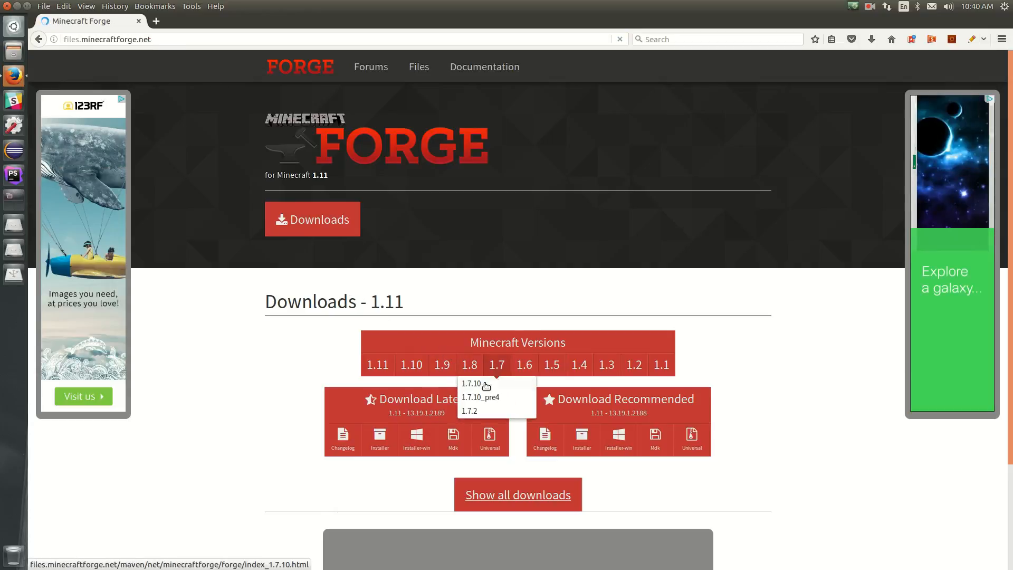
Show the Minecraft 1.7.10 builds and pick the latest Src download.
{"action": "left_click", "coordinate": [471, 384]}
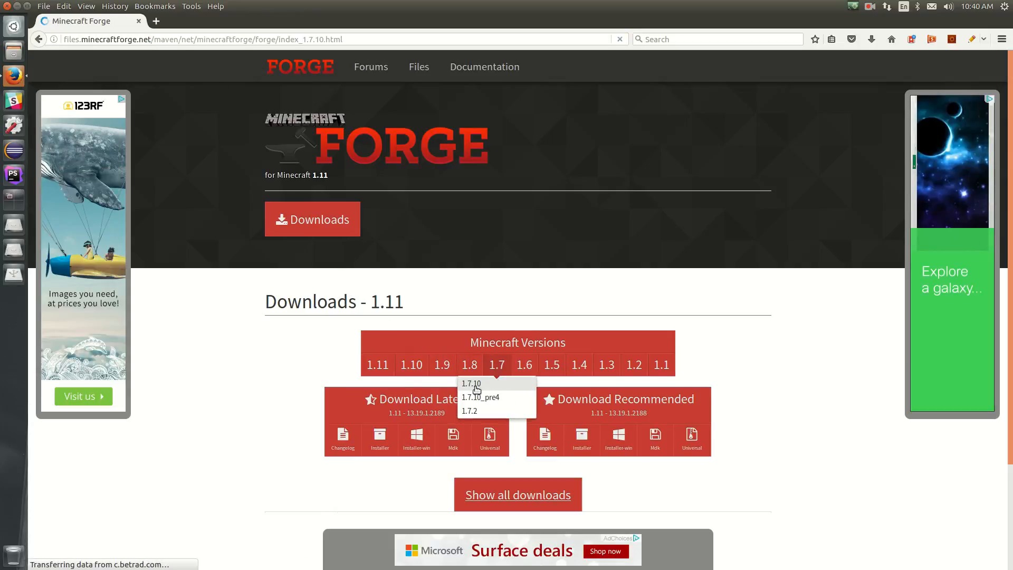
{"action": "left_click", "coordinate": [470, 382]}
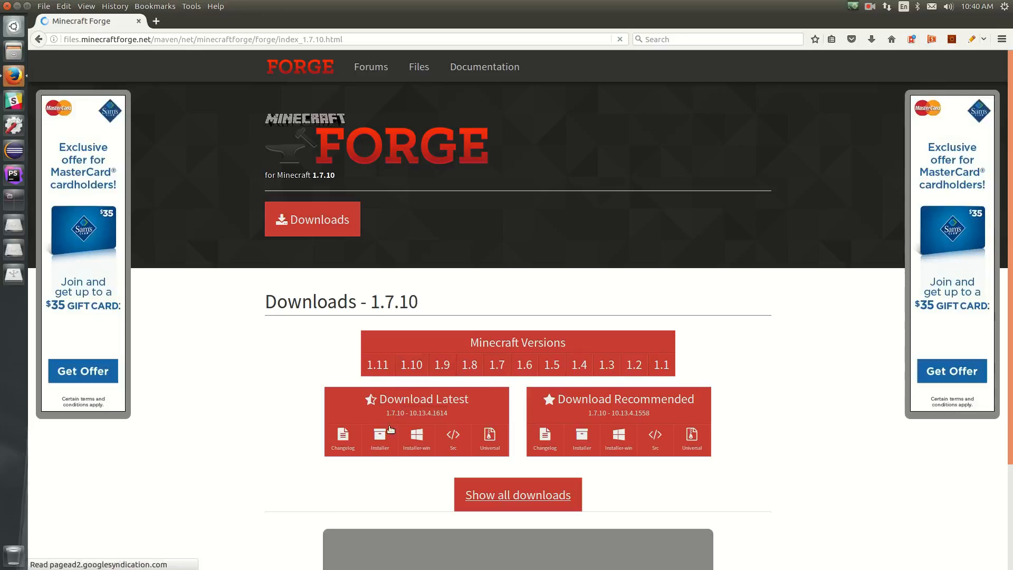
{"action": "left_click", "coordinate": [452, 439]}
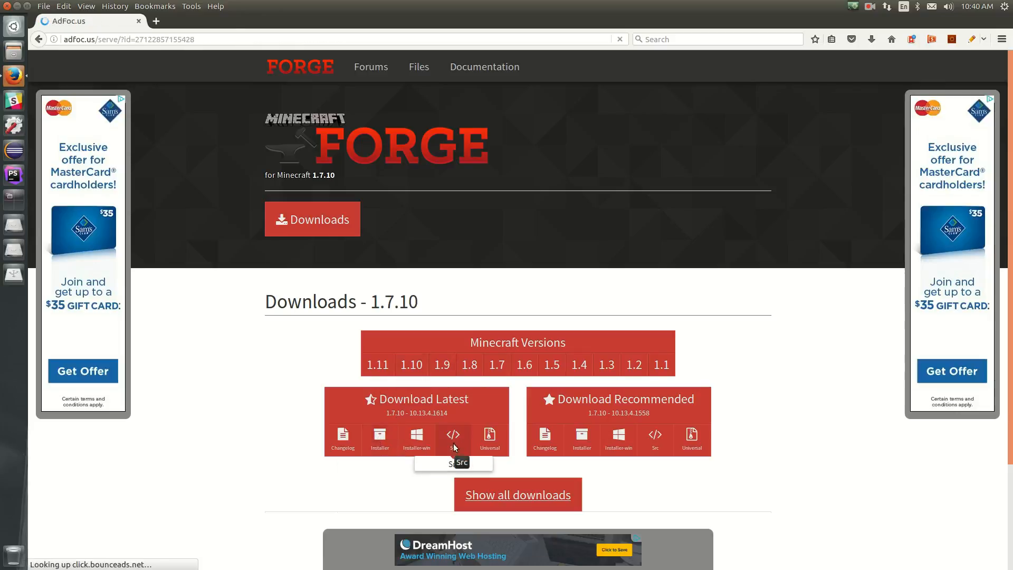
{"action": "left_click", "coordinate": [453, 440]}
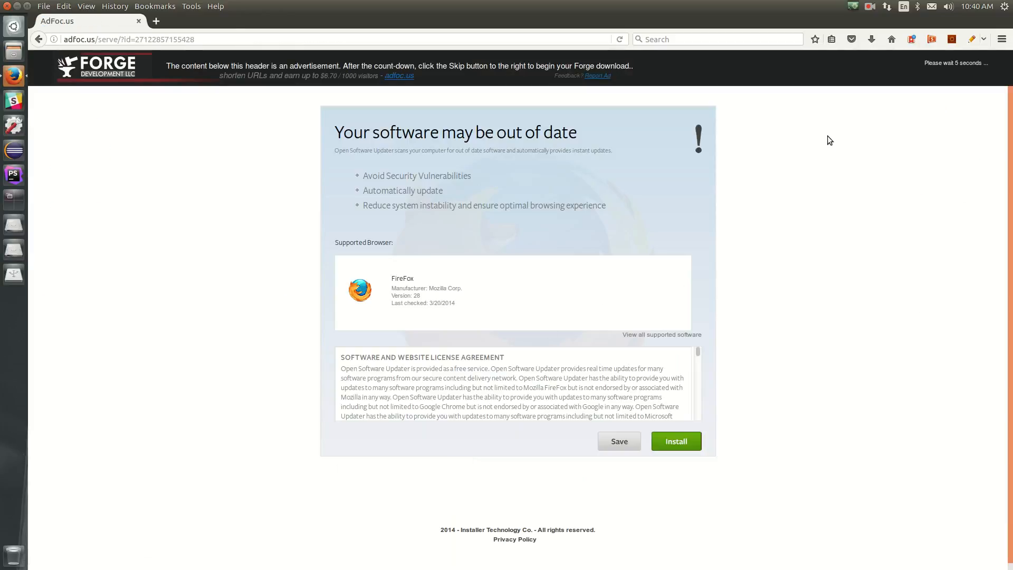
{"action": "left_click", "coordinate": [675, 440]}
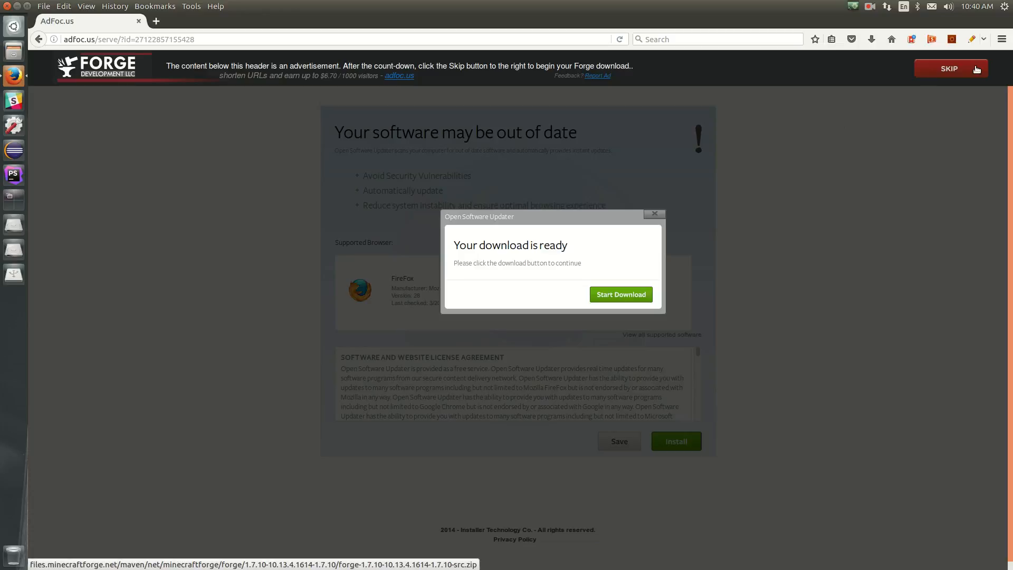
Skip the adfoc.us ad and save the Forge 1.7.10-10.13.4.1614 source zip.
{"action": "left_click", "coordinate": [619, 294]}
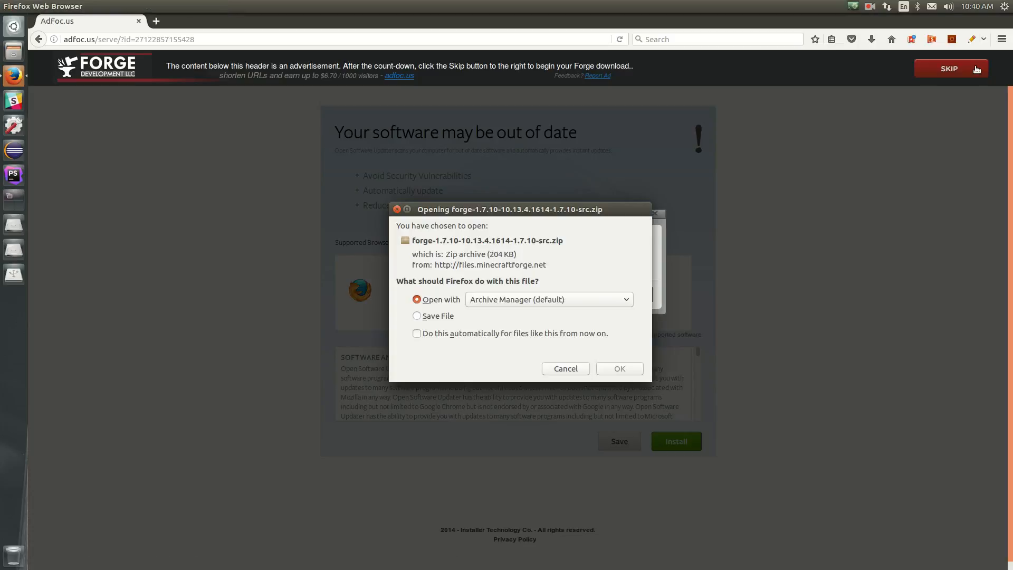
{"action": "left_click", "coordinate": [417, 315]}
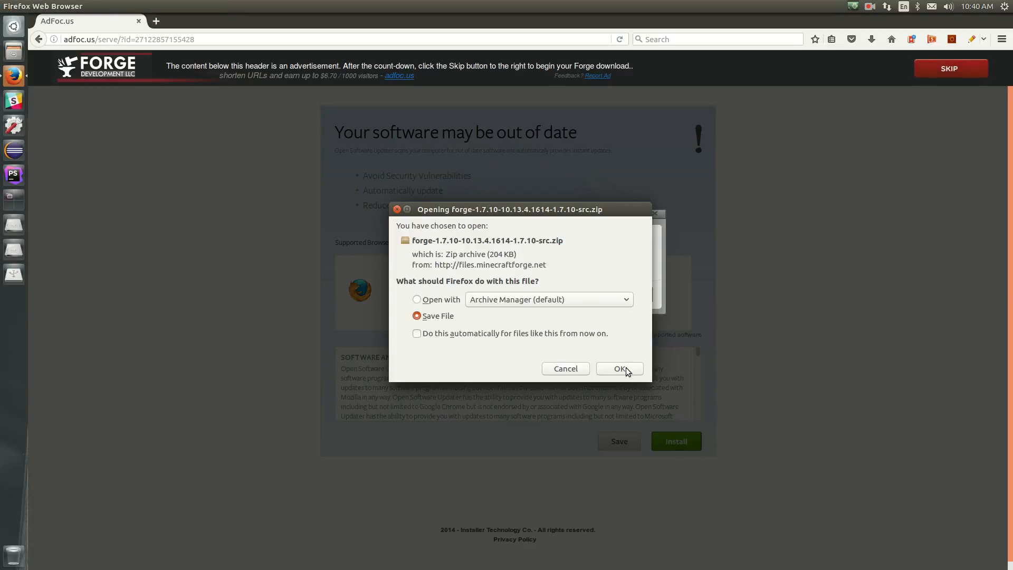
{"action": "left_click", "coordinate": [618, 368]}
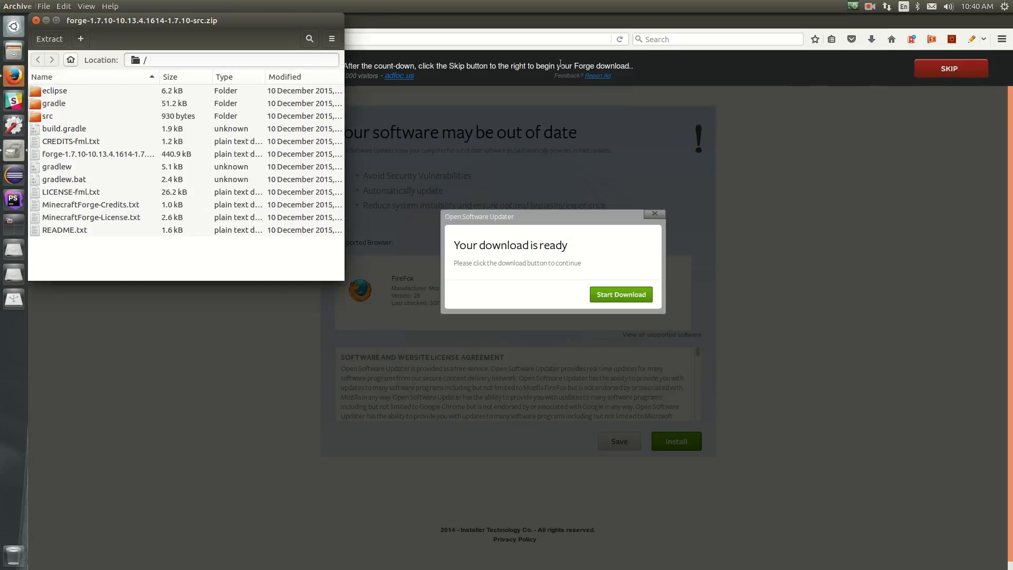
{"action": "mouse_move", "coordinate": [62, 91]}
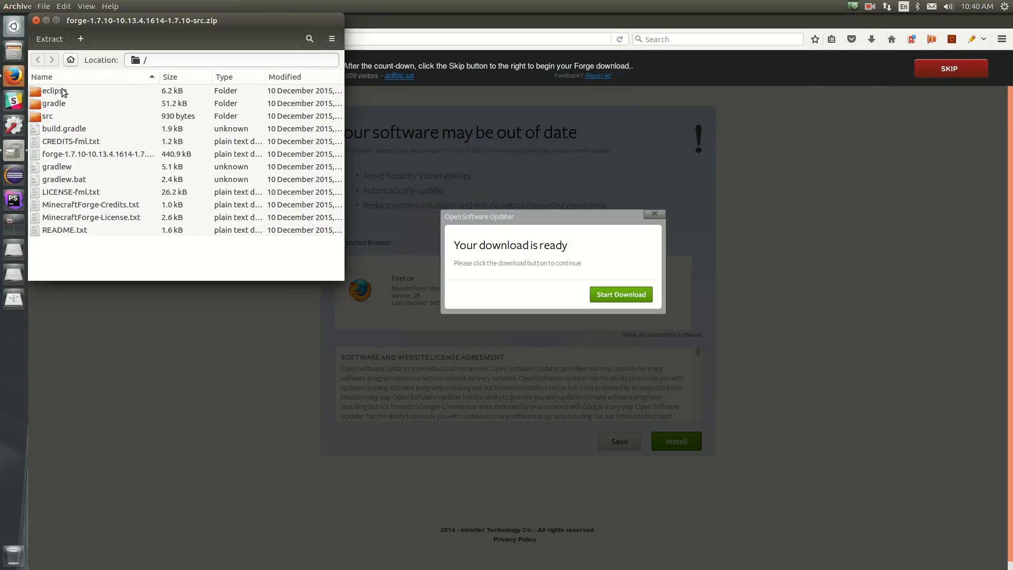
Select all Forge files and extract them into a new Documents/modding/tutorial-mod folder.
{"action": "key", "text": "ctrl+a"}
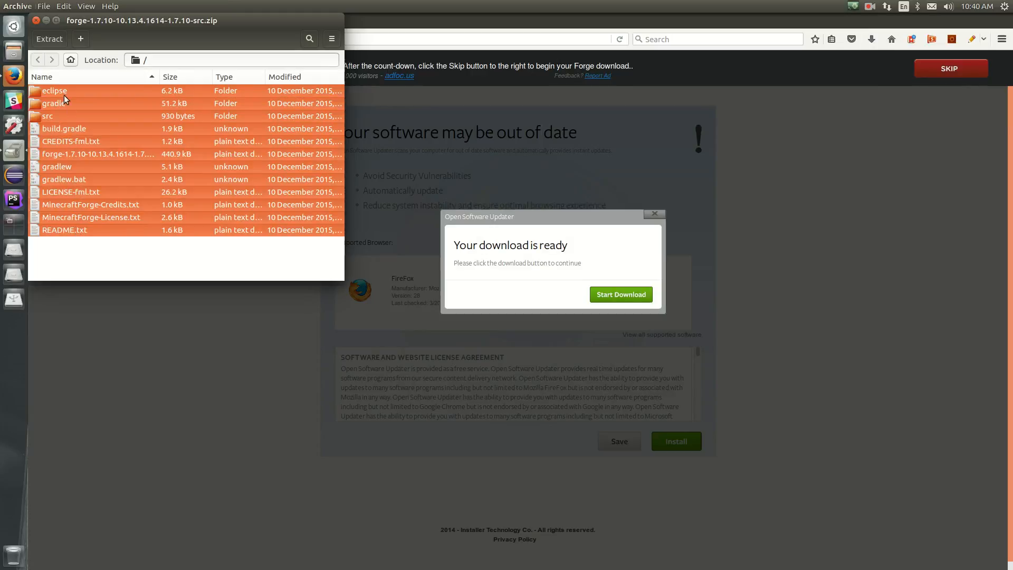
{"action": "mouse_move", "coordinate": [52, 316]}
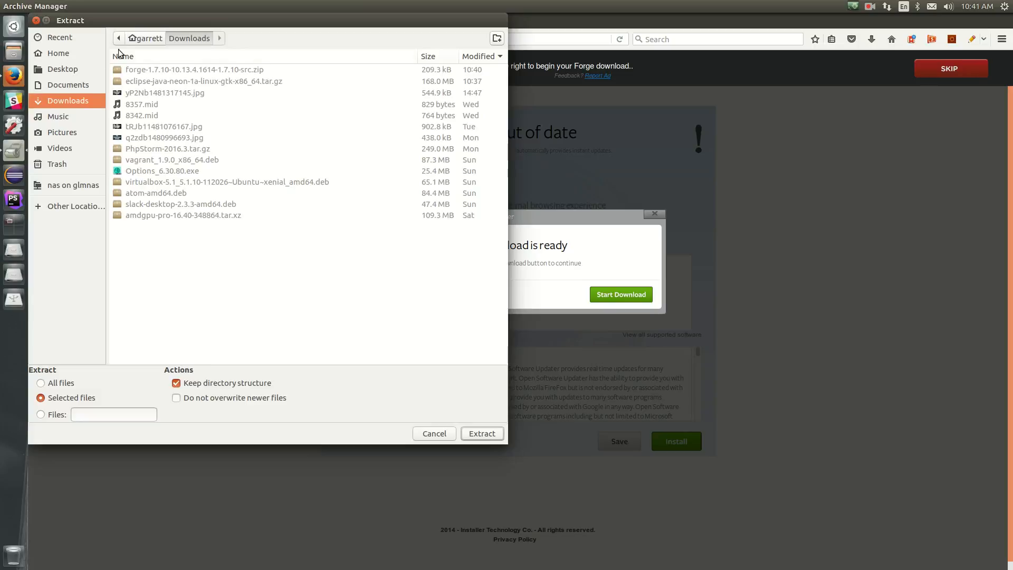
{"action": "left_click", "coordinate": [68, 84]}
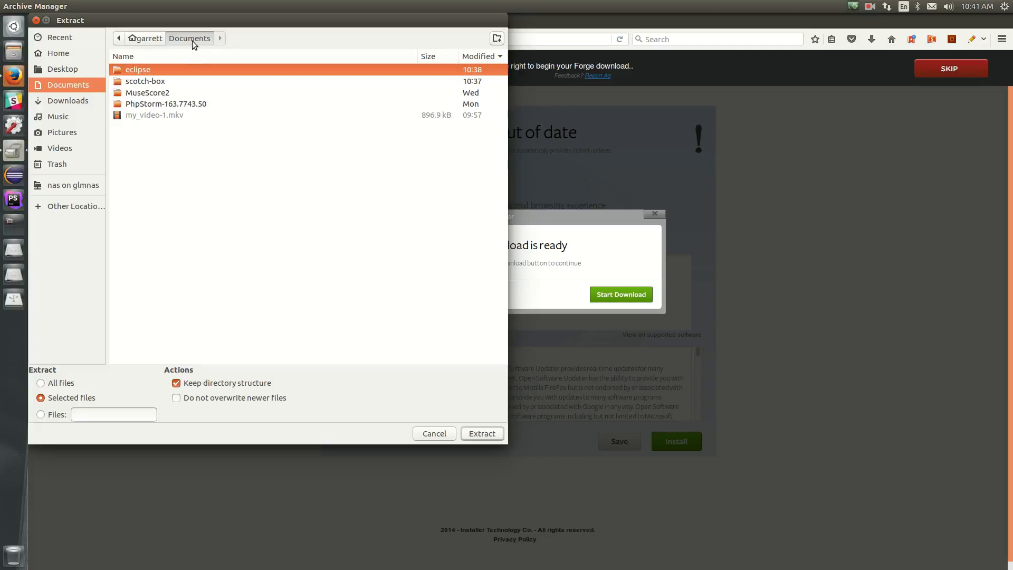
{"action": "left_click", "coordinate": [496, 37]}
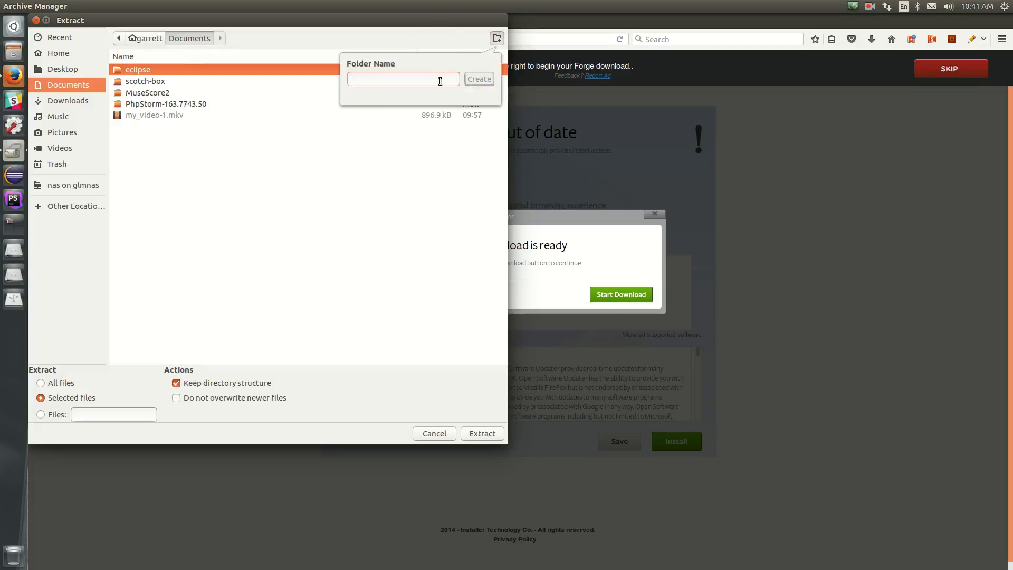
{"action": "type", "text": "mod"}
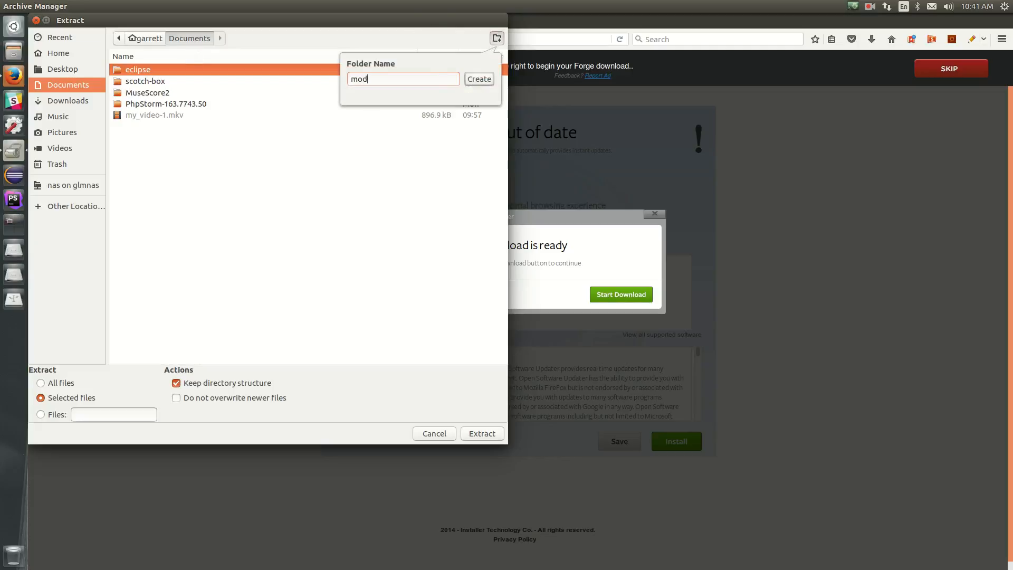
{"action": "left_click", "coordinate": [478, 78]}
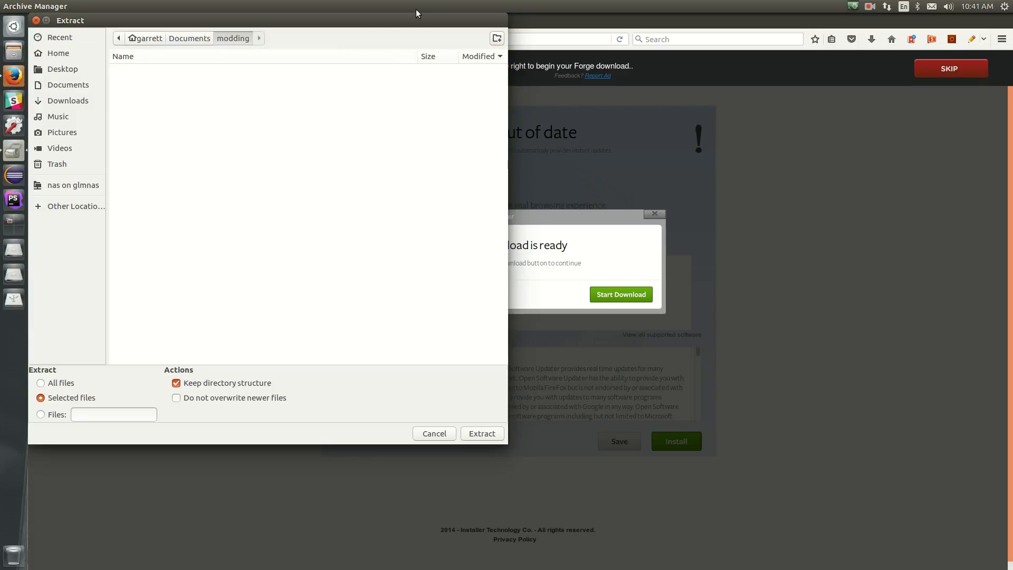
{"action": "left_click", "coordinate": [496, 38]}
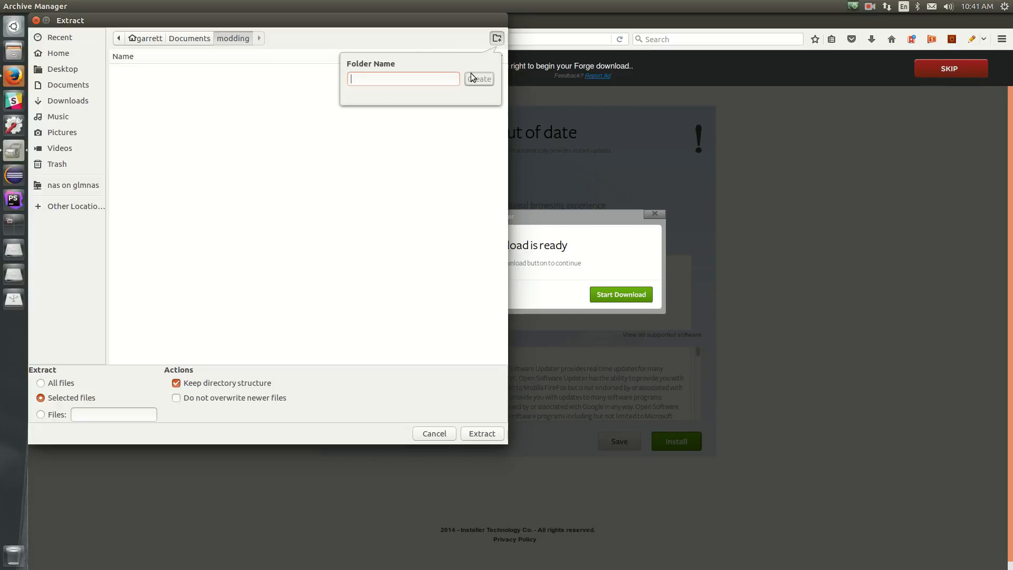
{"action": "type", "text": "tu"}
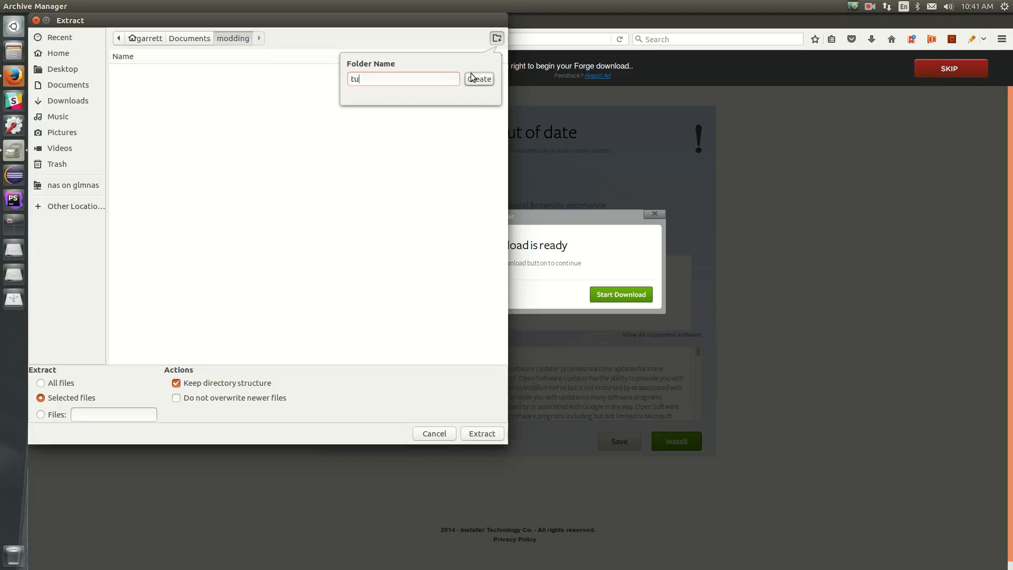
{"action": "type", "text": "torial-mod"}
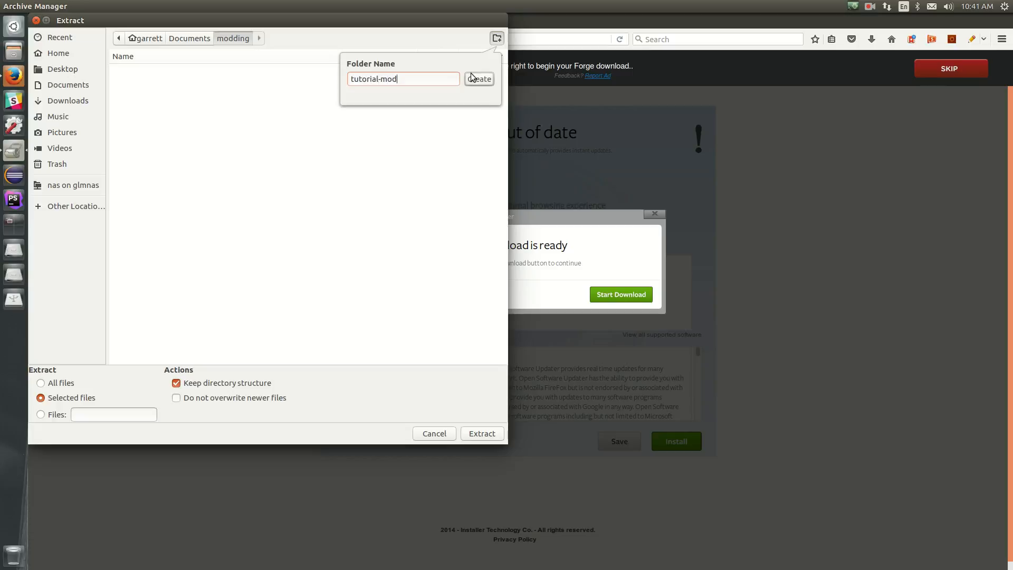
{"action": "left_click", "coordinate": [478, 78]}
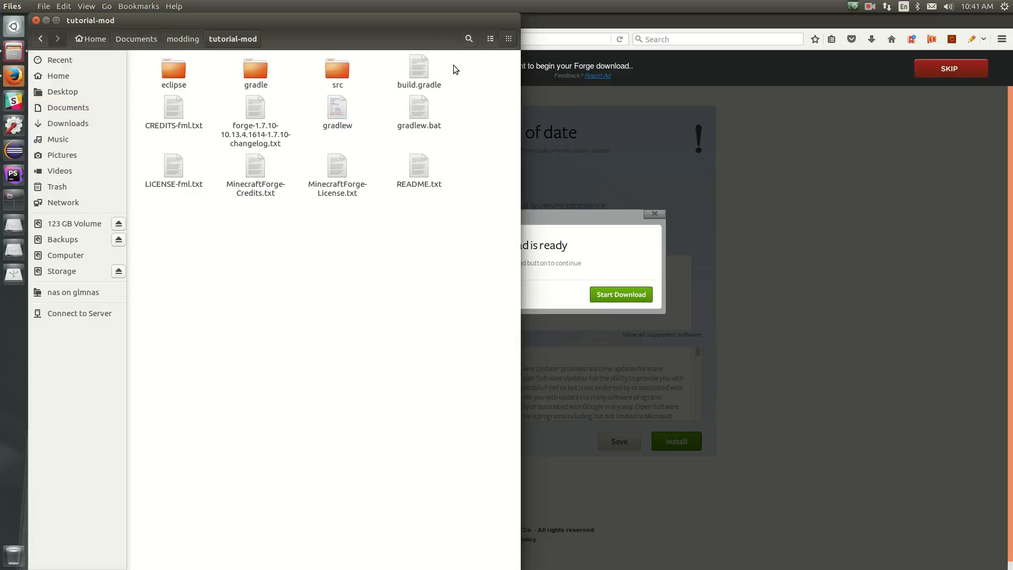
{"action": "mouse_move", "coordinate": [359, 277]}
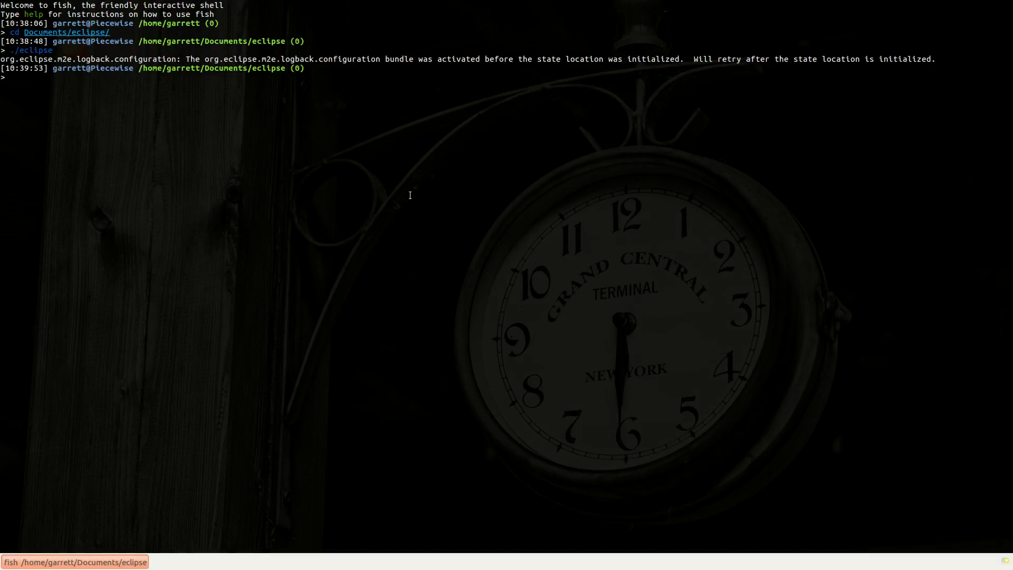
Navigate to Documents/modding/tutorial-mod and run ./gradlew setupDecompWorkspace.
{"action": "type", "text": "cd .."}
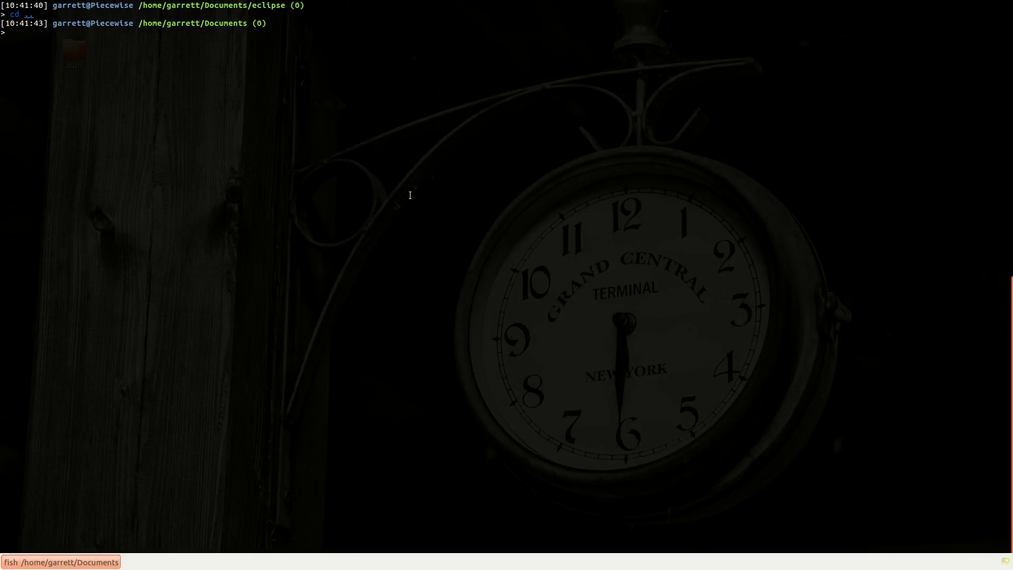
{"action": "type", "text": "ls"}
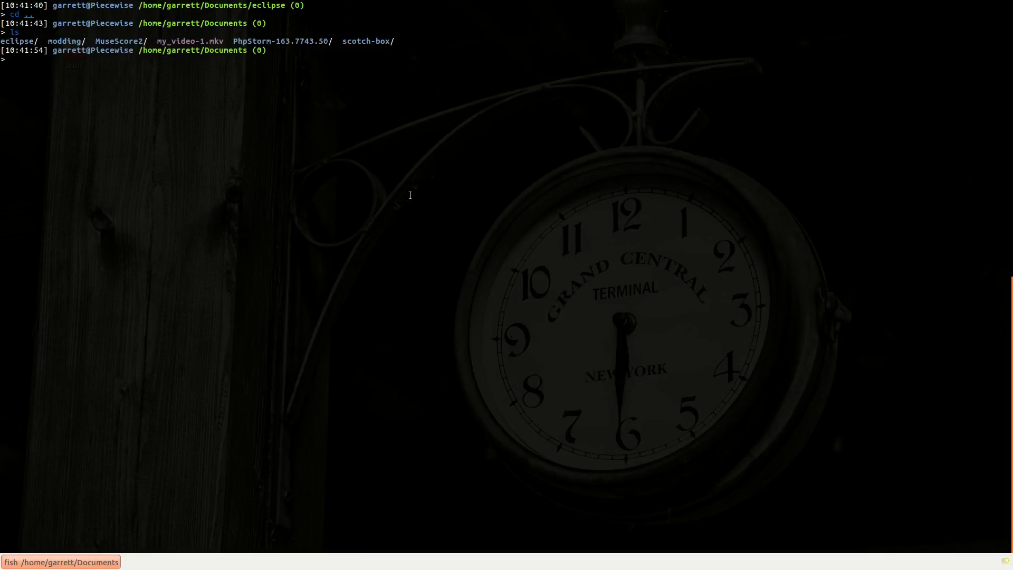
{"action": "type", "text": "cd modding/tutorial-mod/"}
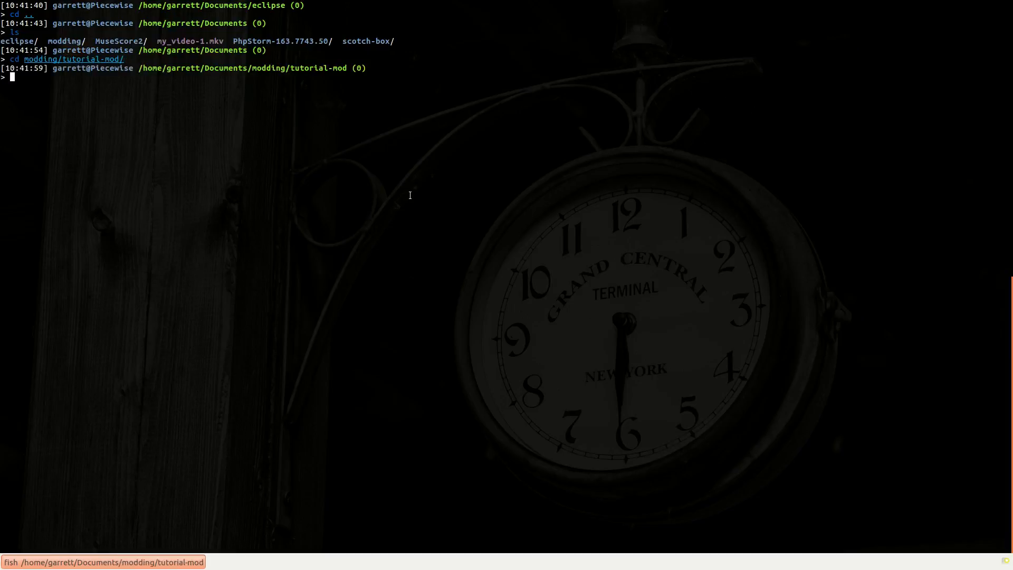
{"action": "type", "text": "./gradlew"}
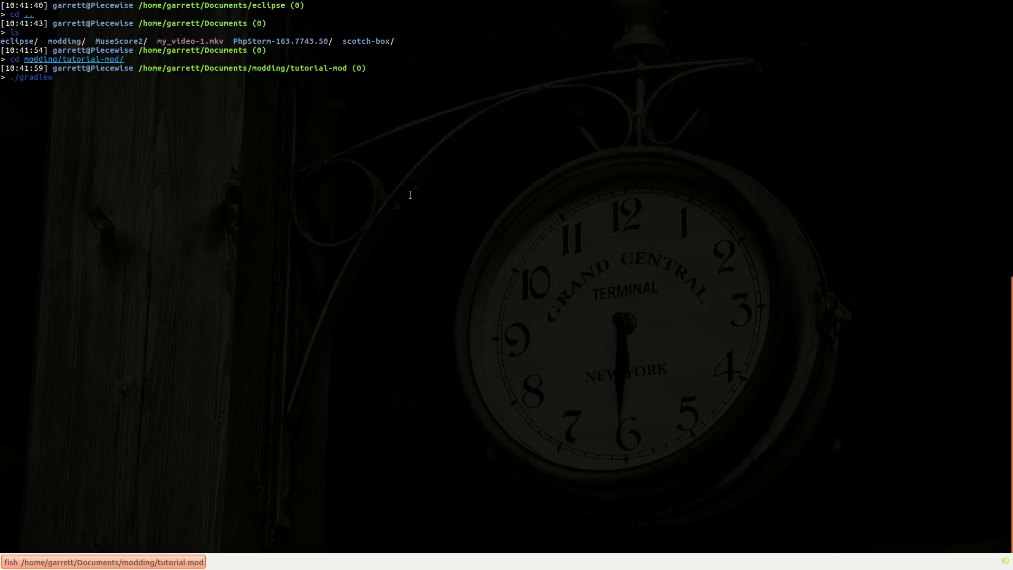
{"action": "type", "text": "setupDec"}
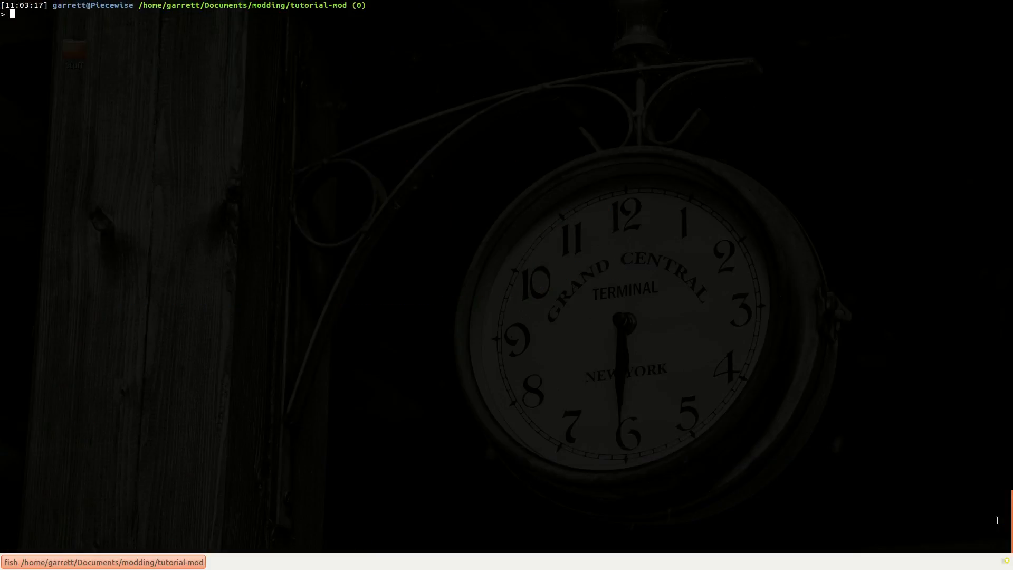
Run ./gradlew eclipse in tutorial-mod until BUILD SUCCESSFUL, then start Eclipse.
{"action": "type", "text": "./gradlew eclipse/"}
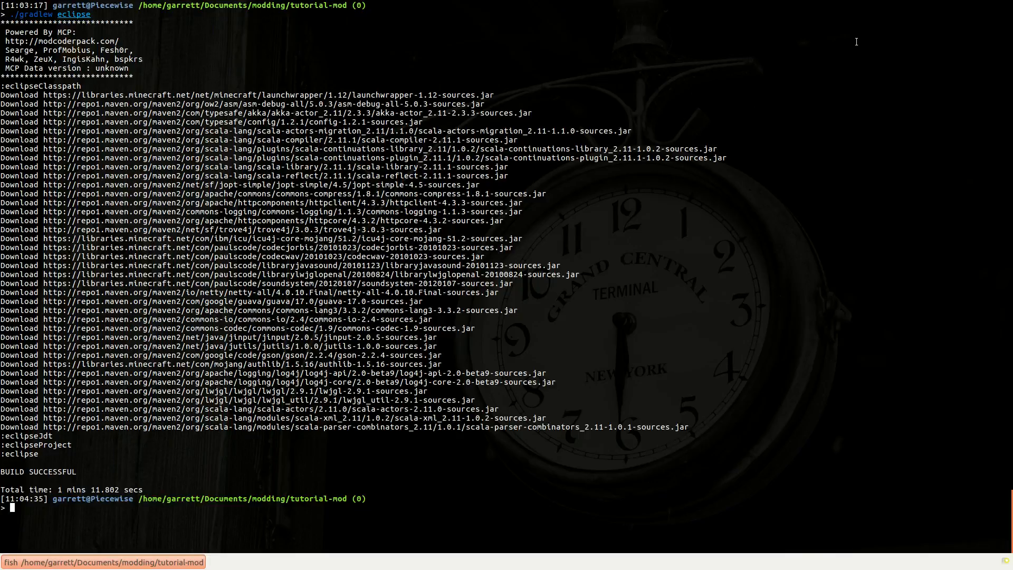
{"action": "type", "text": "esw"}
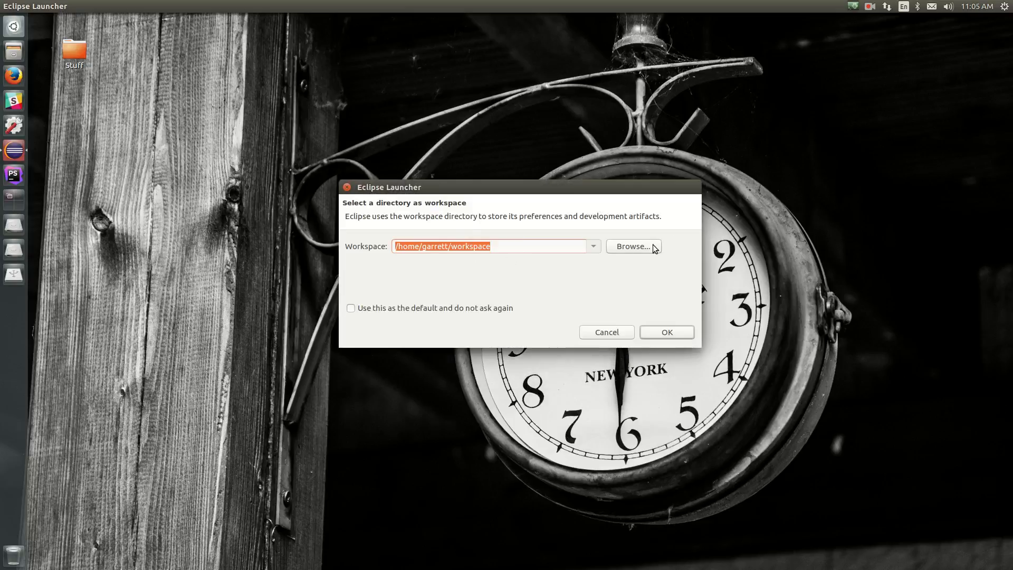
Choose modding/tutorial-mod/eclipse as the Eclipse workspace folder.
{"action": "left_click", "coordinate": [633, 247]}
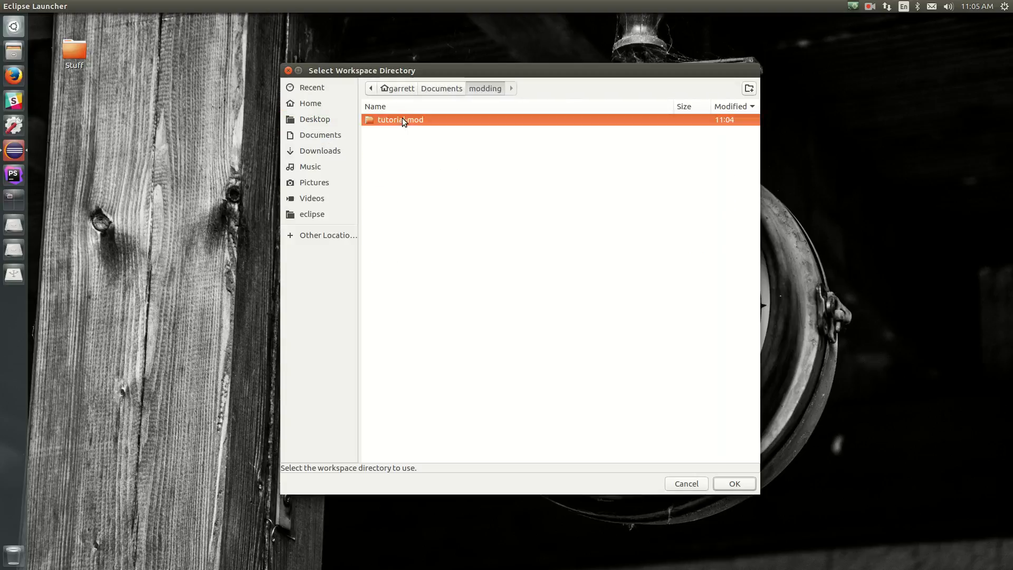
{"action": "double_click", "coordinate": [400, 120]}
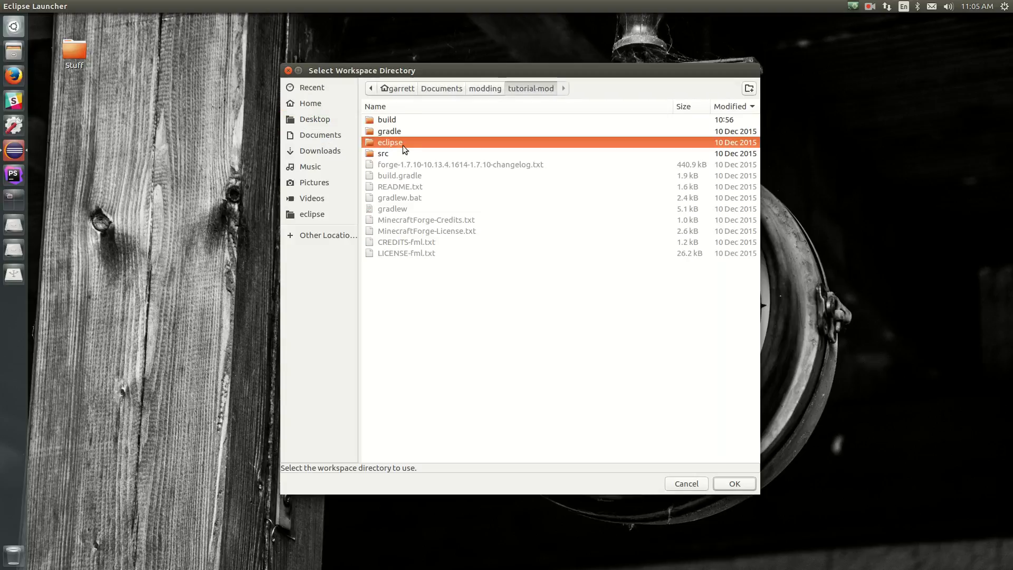
{"action": "double_click", "coordinate": [389, 141]}
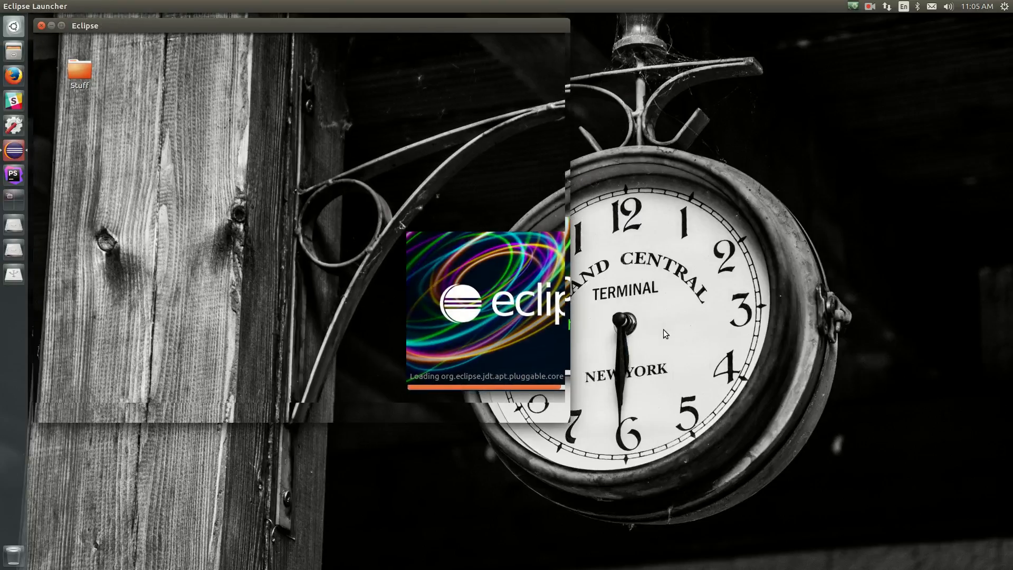
{"action": "mouse_move", "coordinate": [195, 121]}
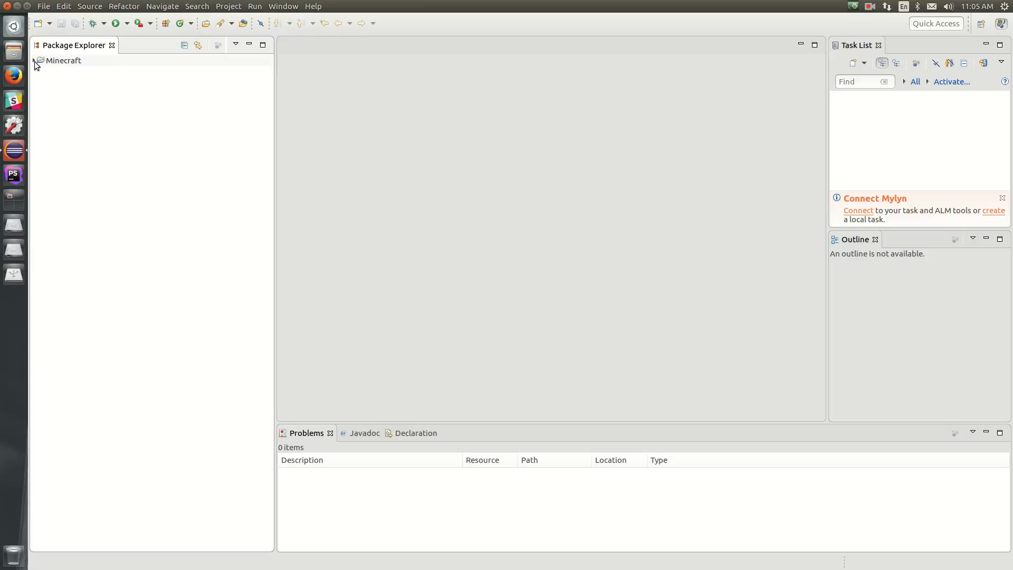
Expand the Minecraft project with its src/main/java and src/main/resources folders.
{"action": "left_click", "coordinate": [33, 60]}
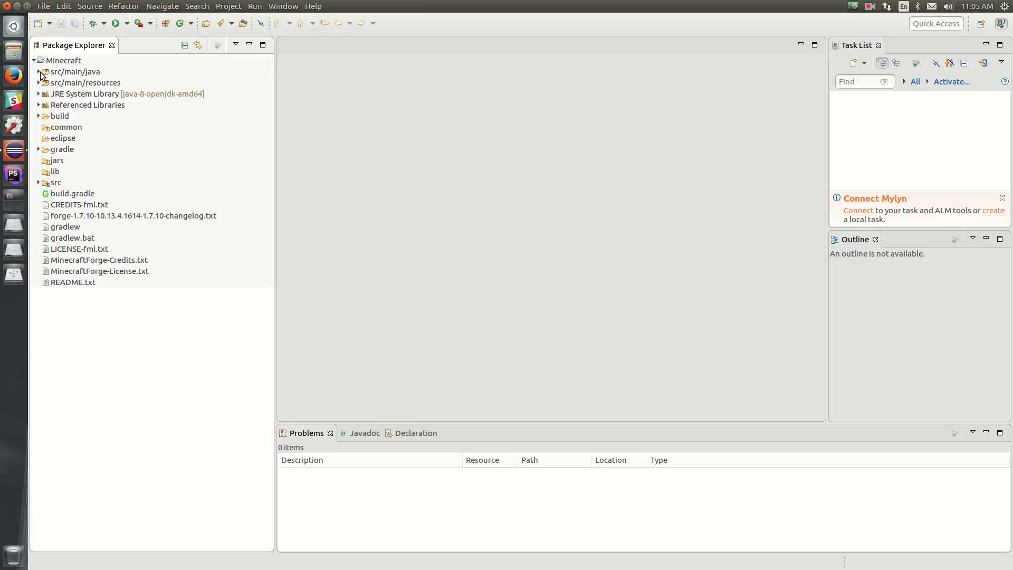
{"action": "left_click", "coordinate": [39, 72]}
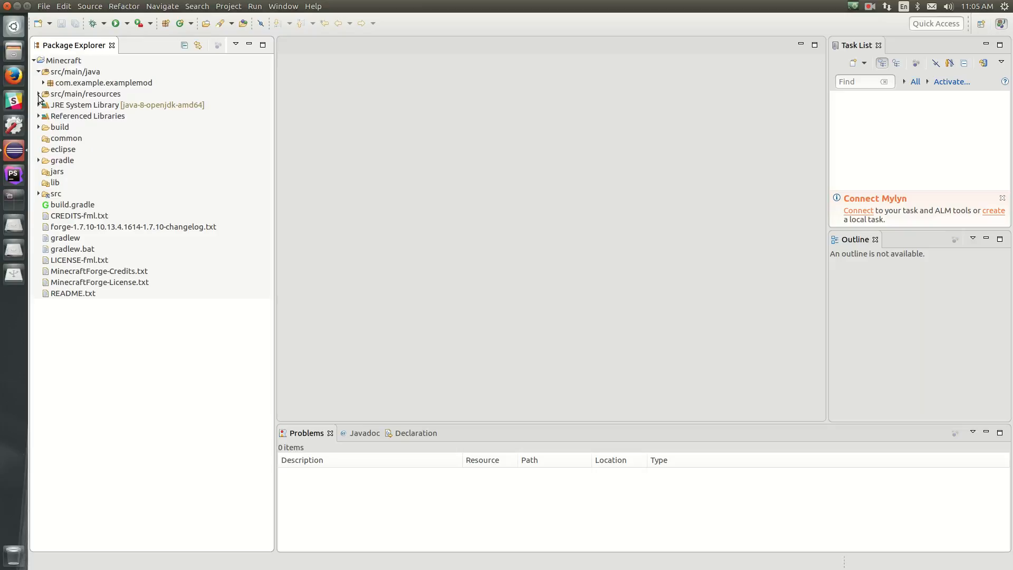
{"action": "left_click", "coordinate": [39, 94]}
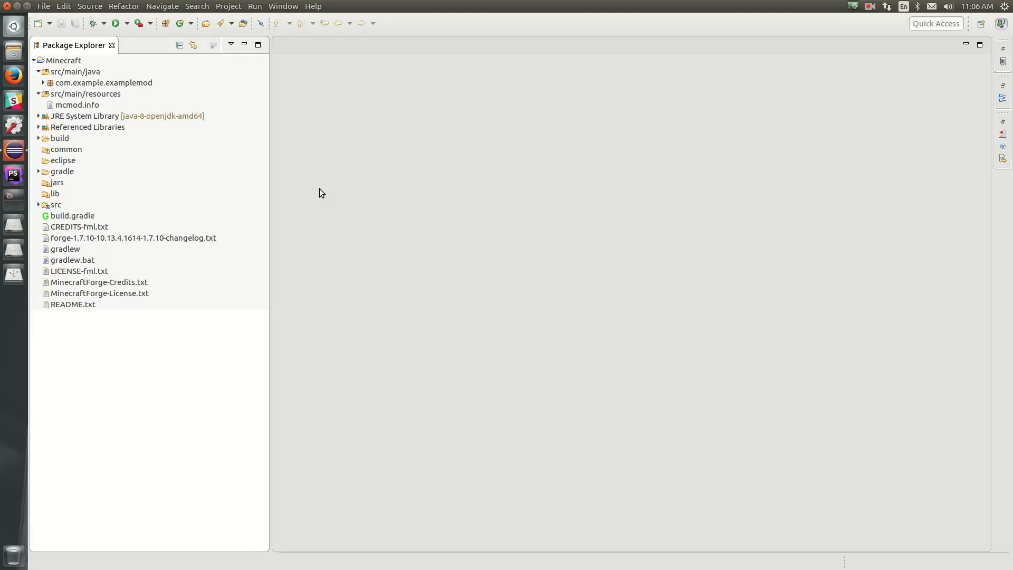
{"action": "mouse_move", "coordinate": [256, 143]}
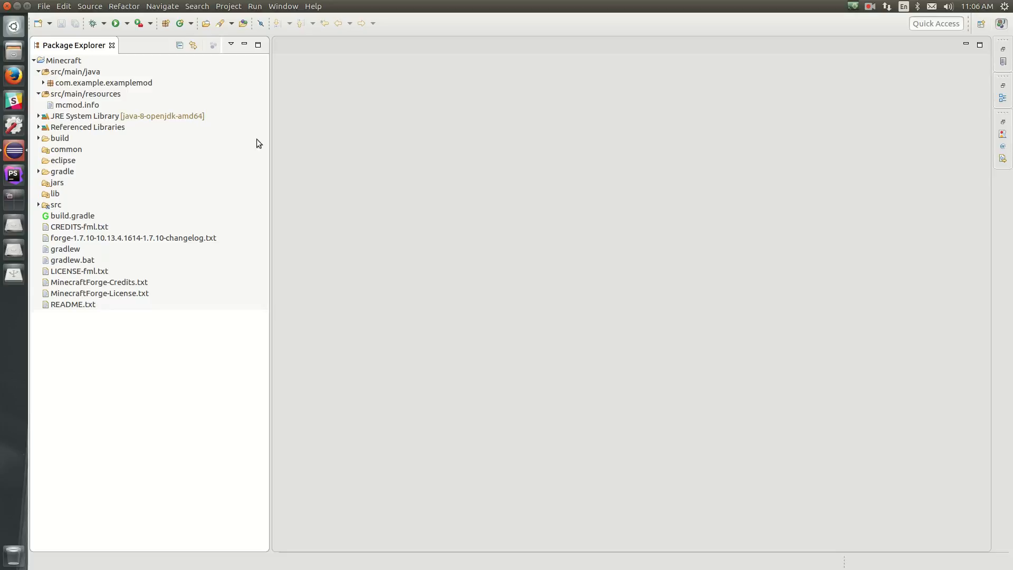
Run the Client configuration to launch Minecraft 1.7.10 with Forge.
{"action": "left_click", "coordinate": [116, 23]}
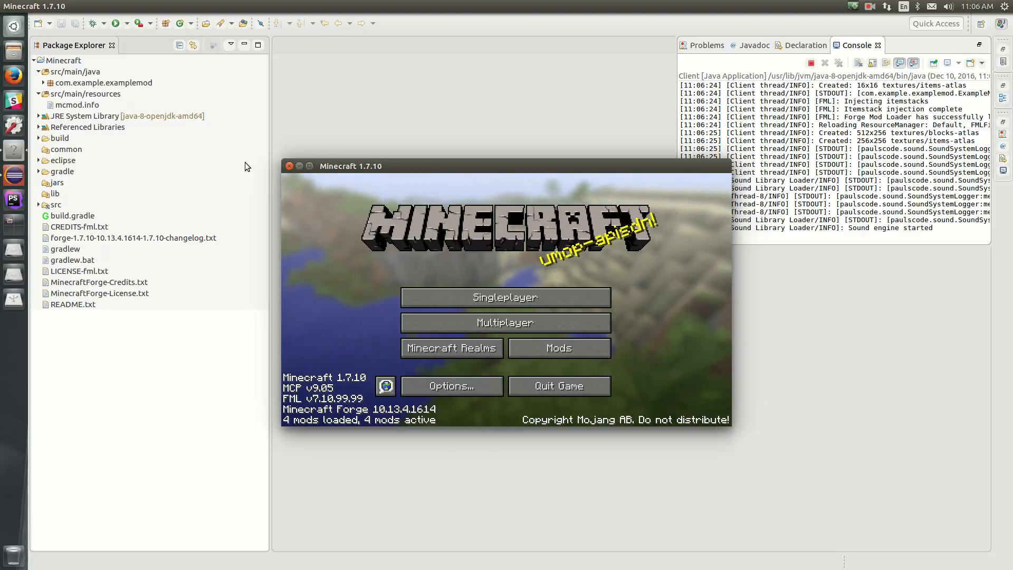
{"action": "mouse_move", "coordinate": [354, 192]}
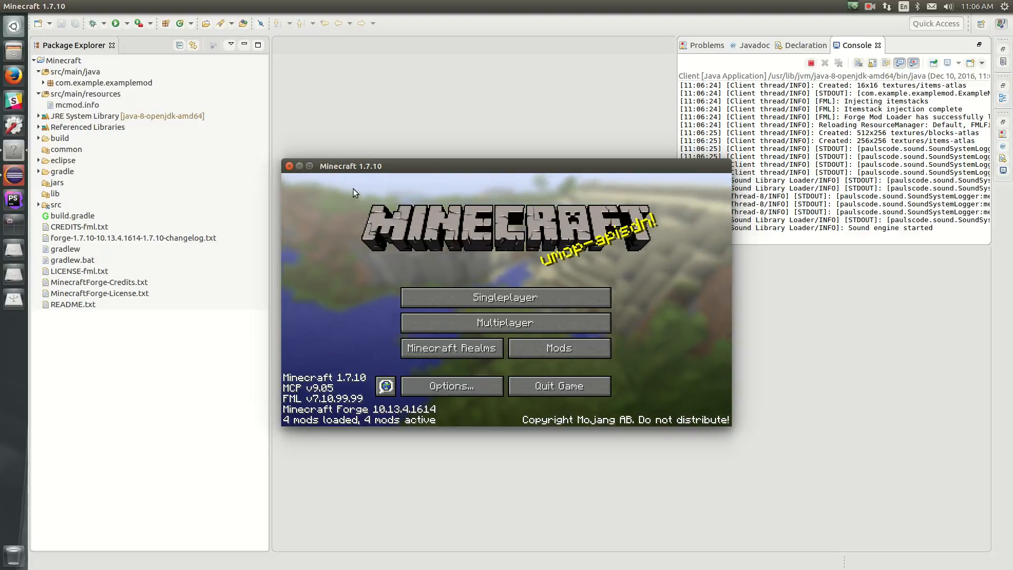